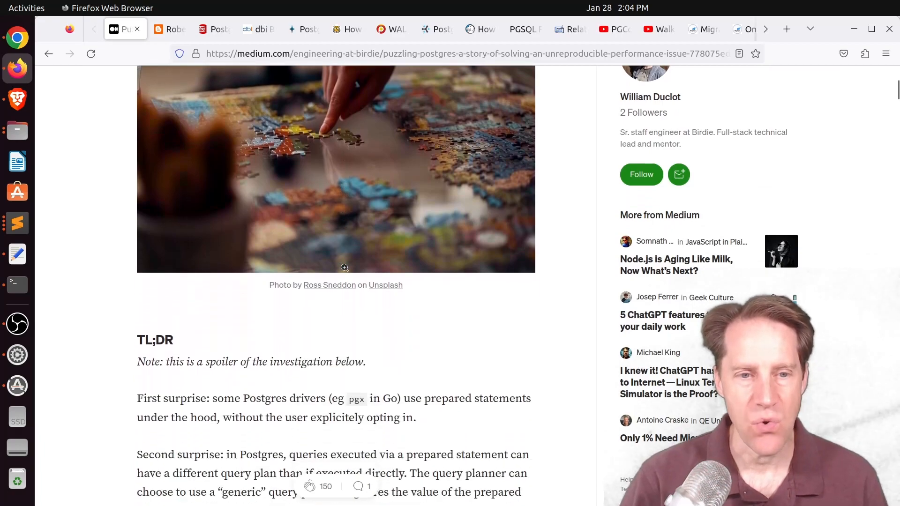
# Scroll down through the article open before switching tabs
pyautogui.scroll(-3)
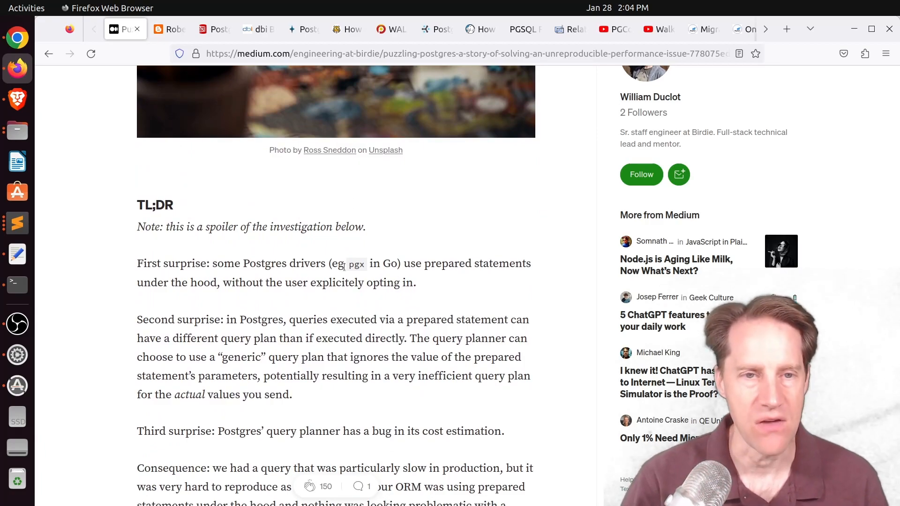
pyautogui.scroll(-3)
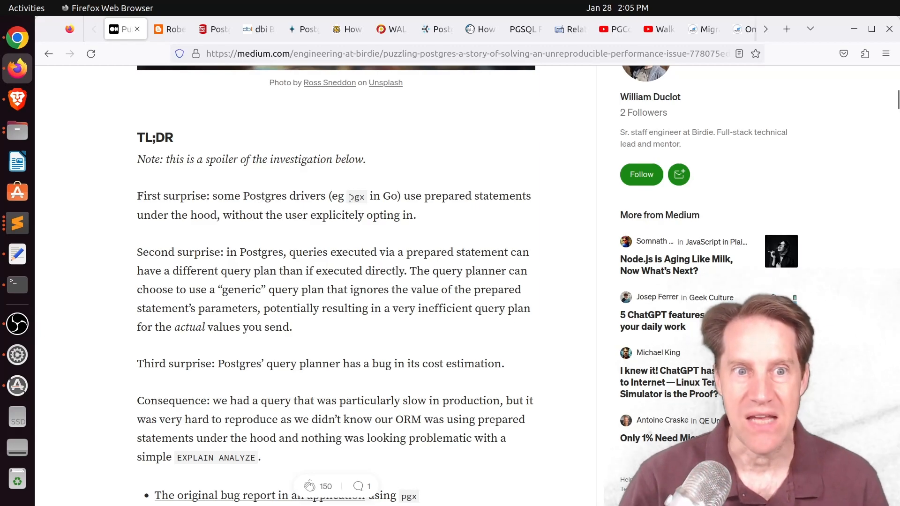
pyautogui.moveTo(453, 189)
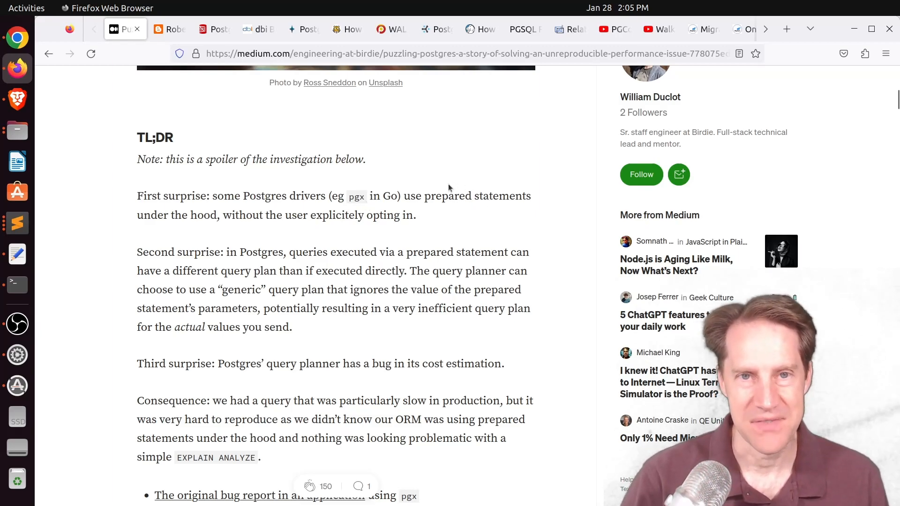
pyautogui.moveTo(395, 209)
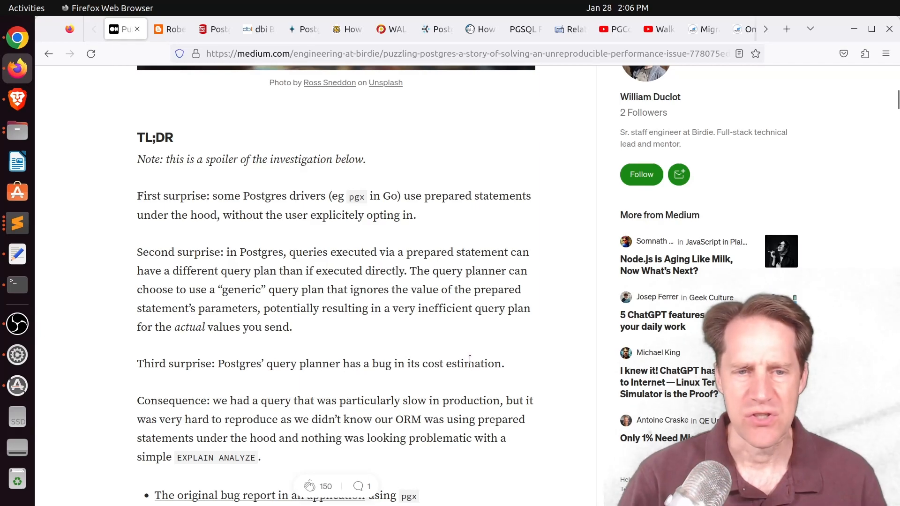
pyautogui.moveTo(467, 356)
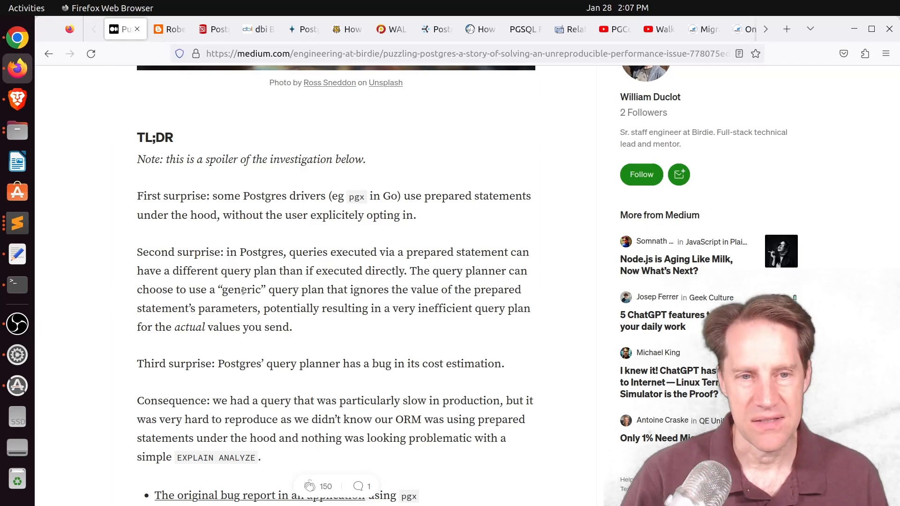
pyautogui.scroll(-3)
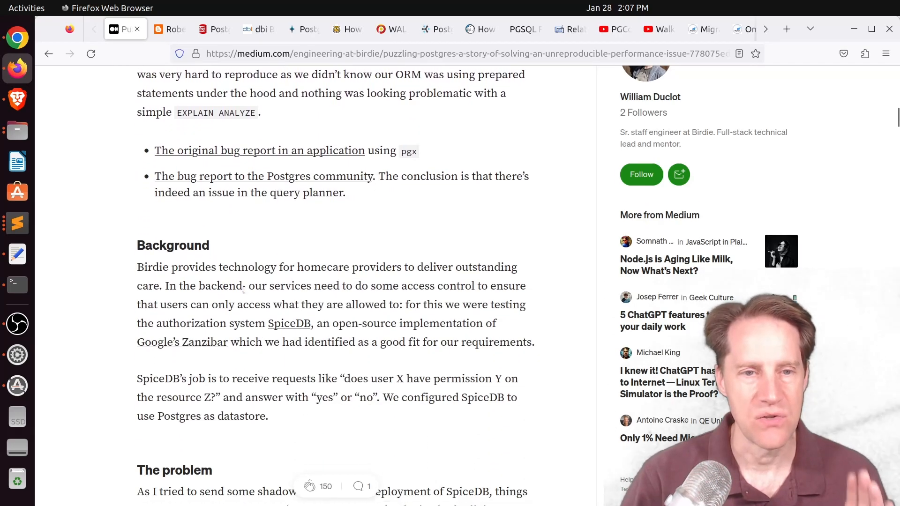
pyautogui.scroll(-3)
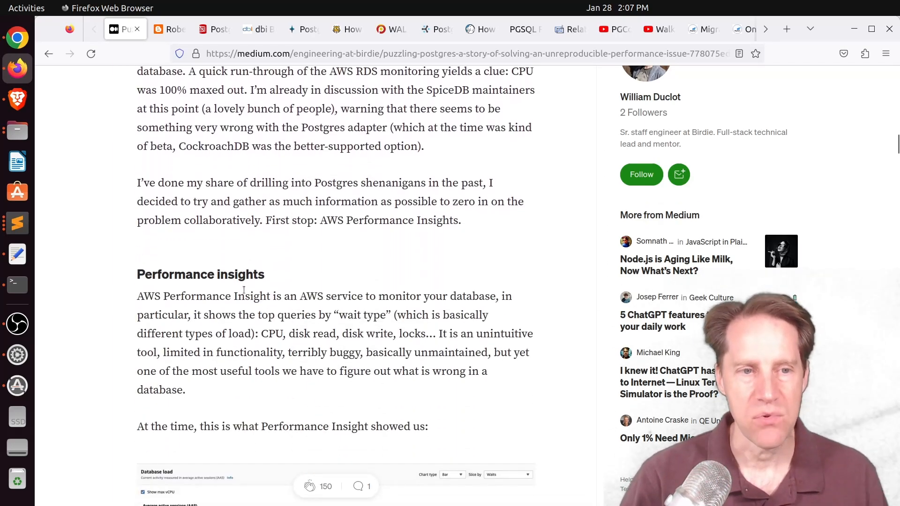
pyautogui.scroll(-3)
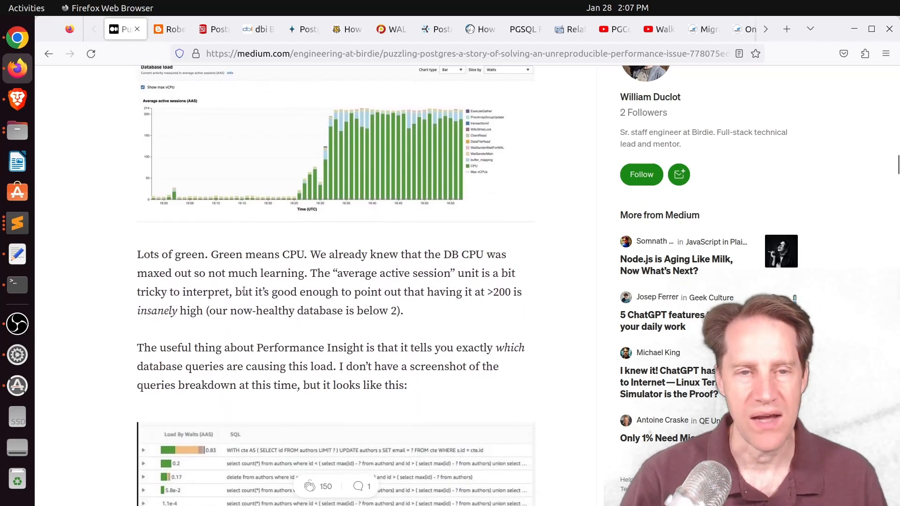
pyautogui.scroll(-3)
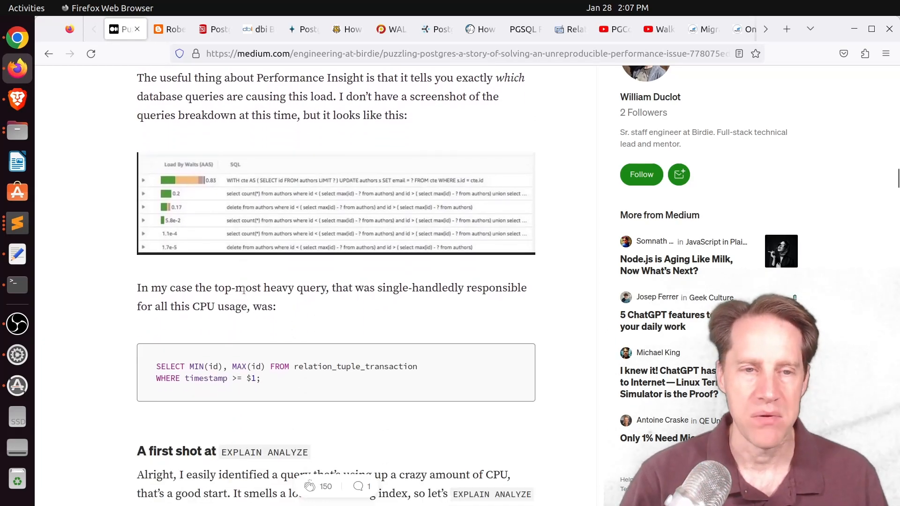
pyautogui.scroll(-3)
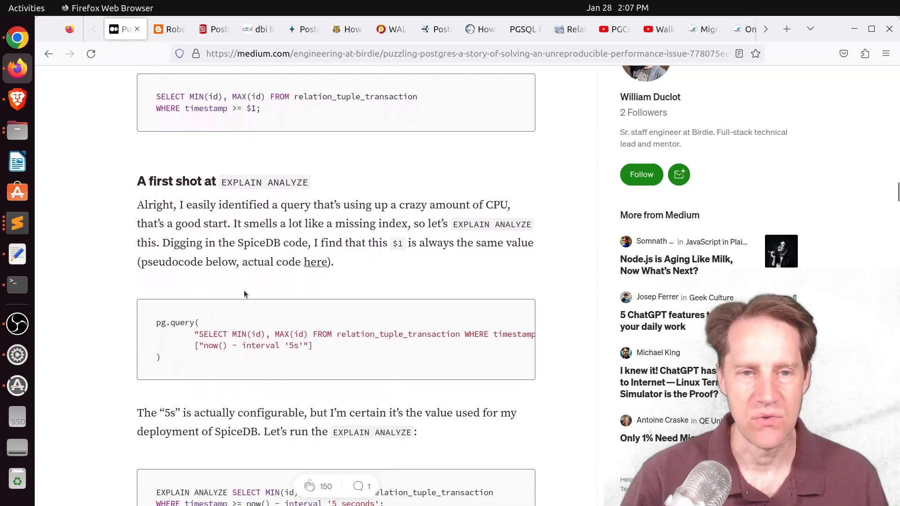
pyautogui.scroll(-3)
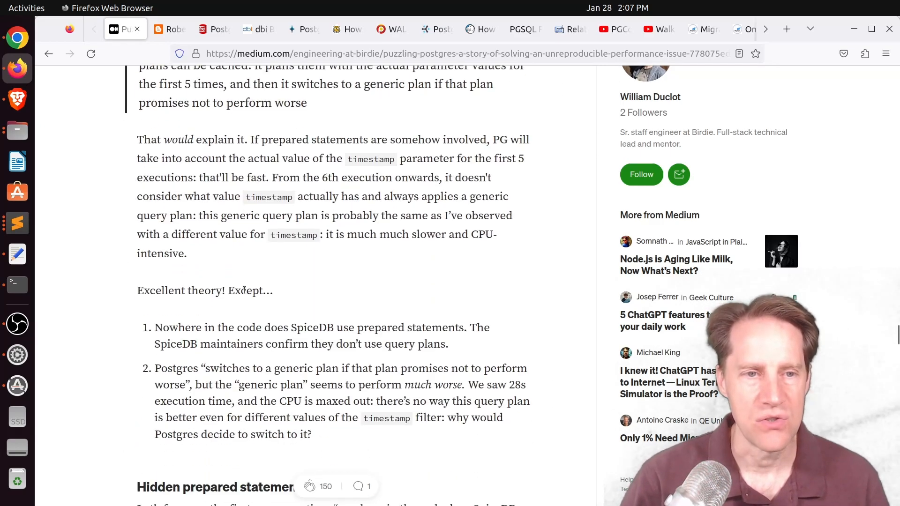
# Open the Superuser v16 post, highlight CREATEROLE, and read to its closing remarks
pyautogui.click(170, 28)
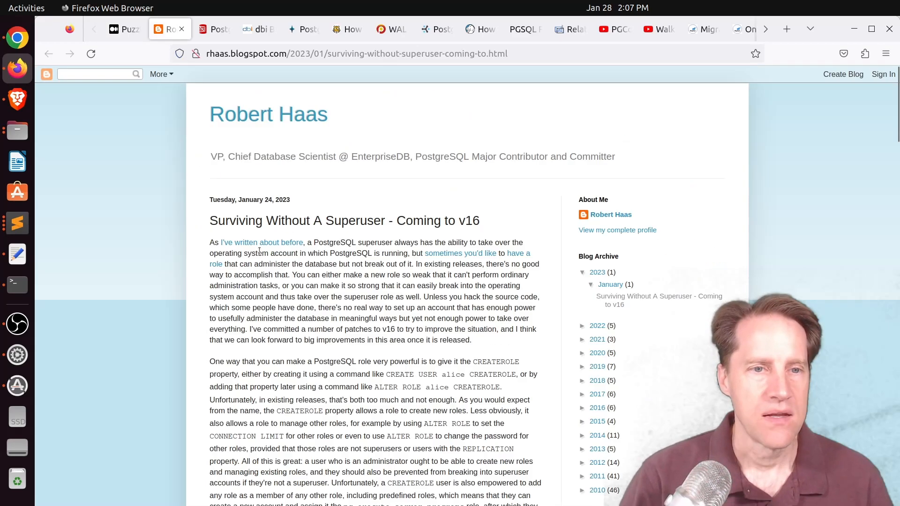
pyautogui.moveTo(361, 173)
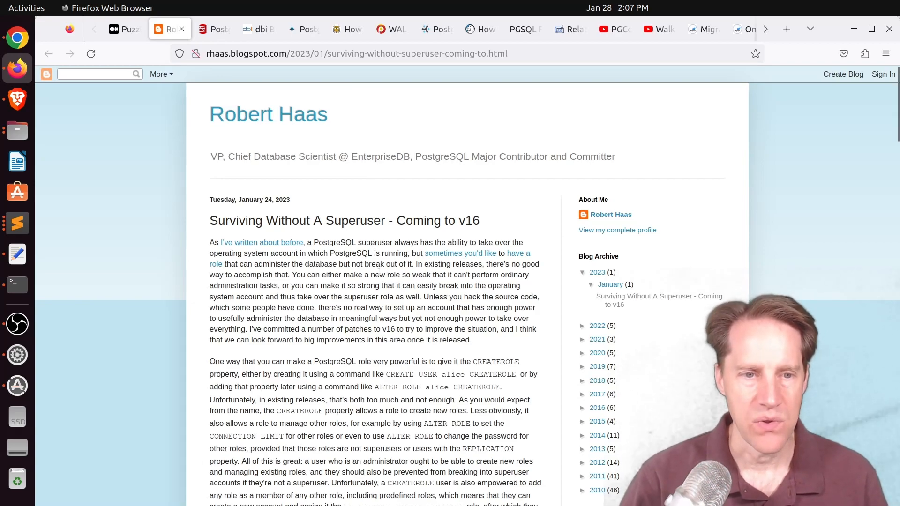
pyautogui.doubleClick(496, 362)
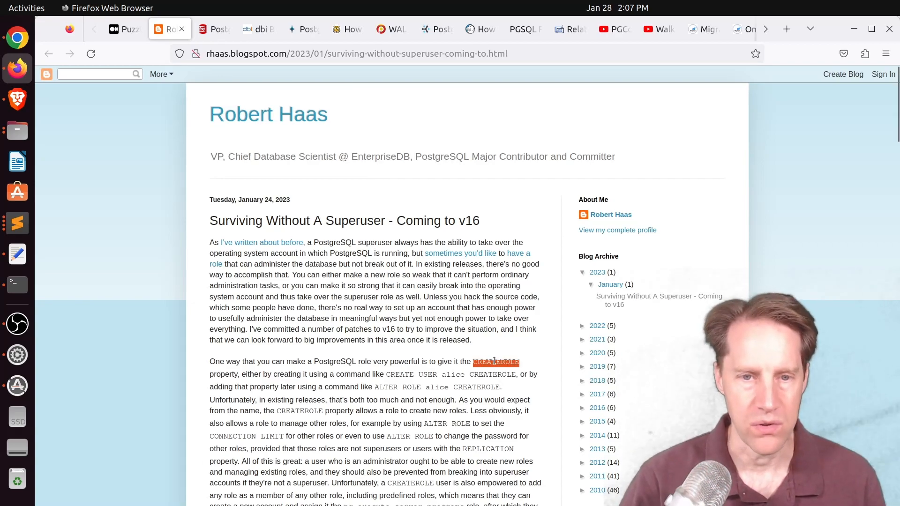
pyautogui.scroll(-3)
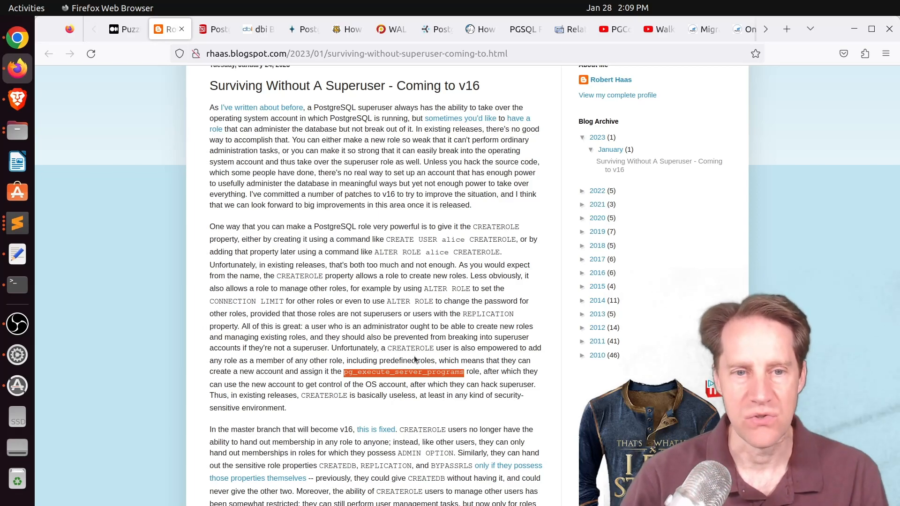
pyautogui.scroll(-3)
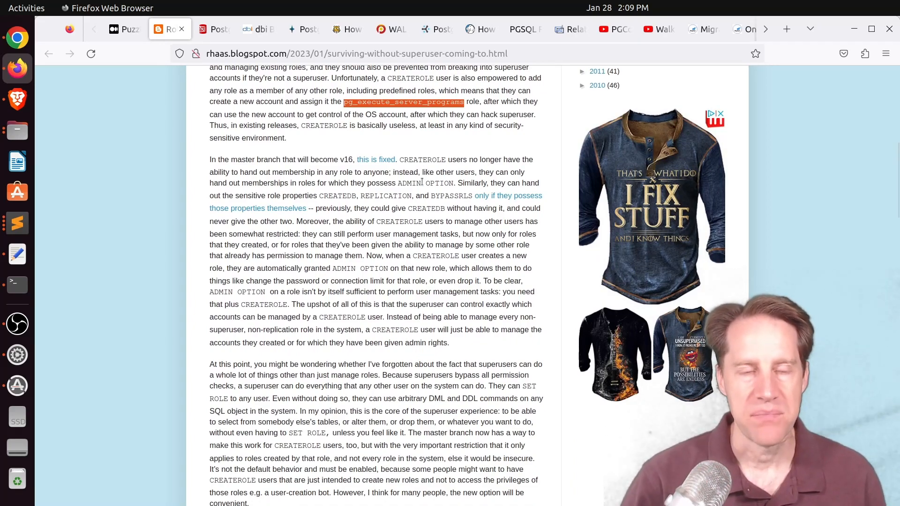
pyautogui.scroll(-3)
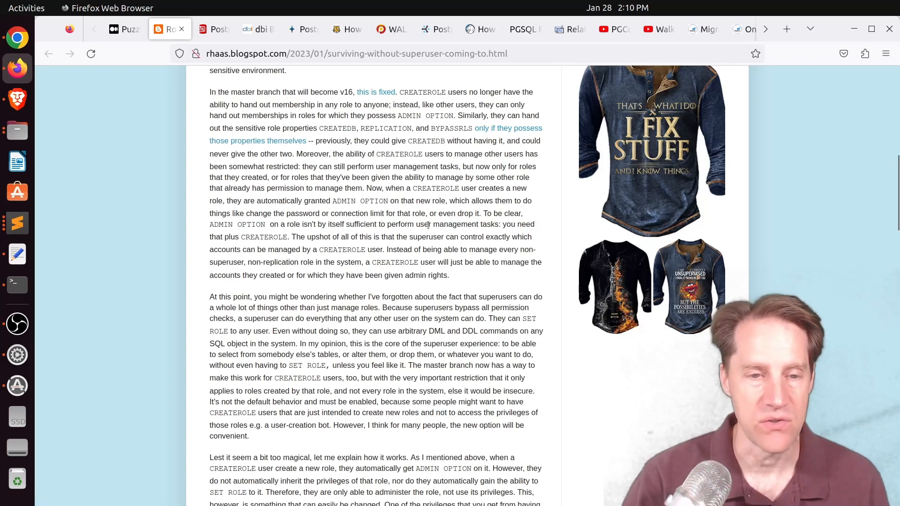
pyautogui.scroll(-3)
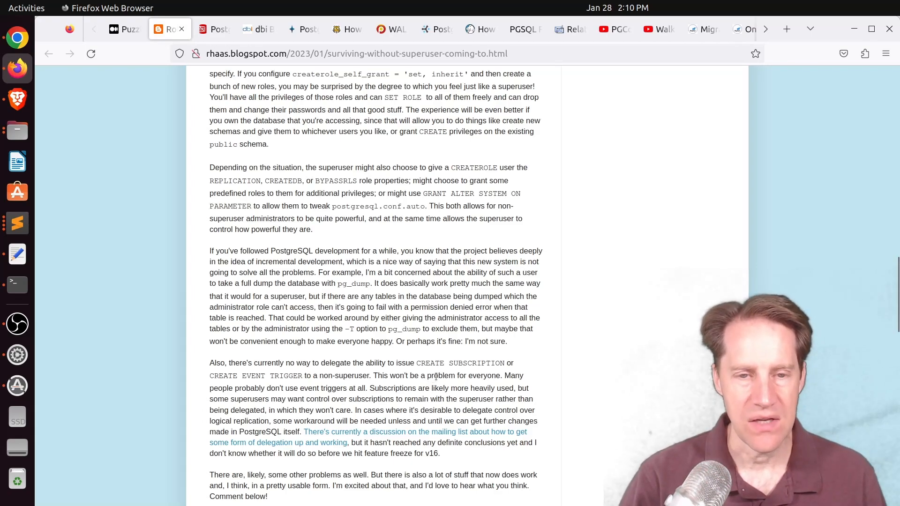
# Highlight the sentence on delegating CREATE SUBSCRIPTION and CREATE EVENT TRIGGER, then review the comments
pyautogui.moveTo(379, 363); pyautogui.dragTo(416, 363)
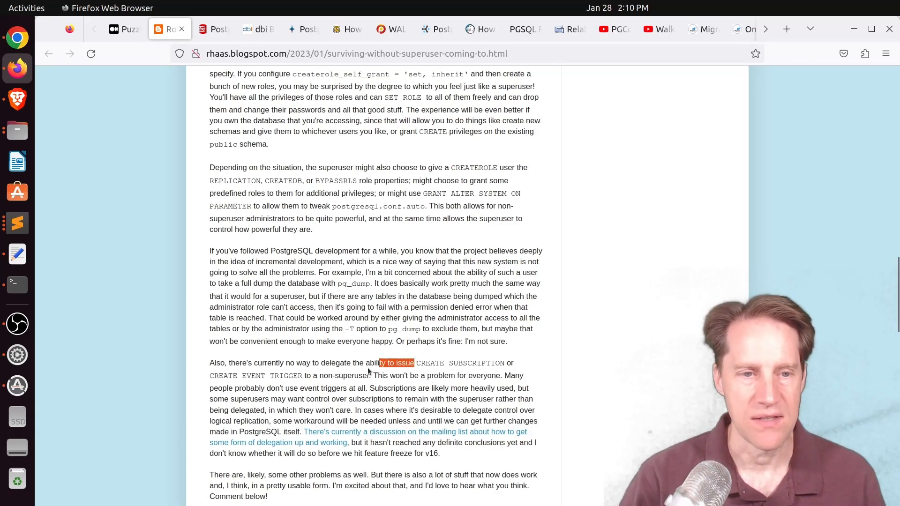
pyautogui.moveTo(379, 363); pyautogui.dragTo(371, 376)
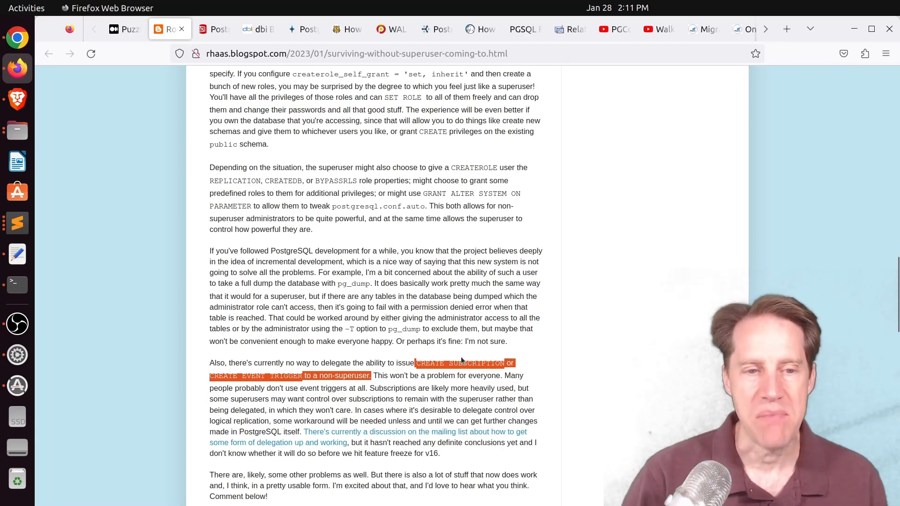
pyautogui.scroll(-3)
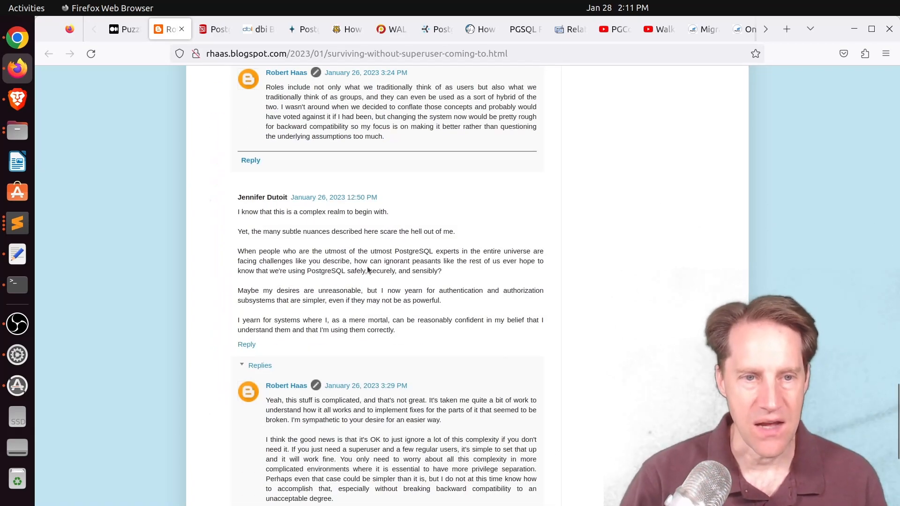
pyautogui.moveTo(356, 217)
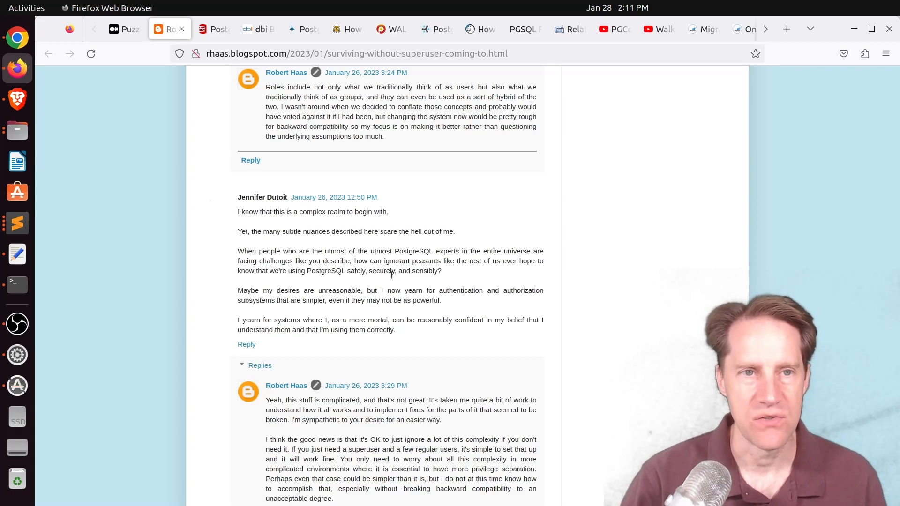
pyautogui.scroll(-3)
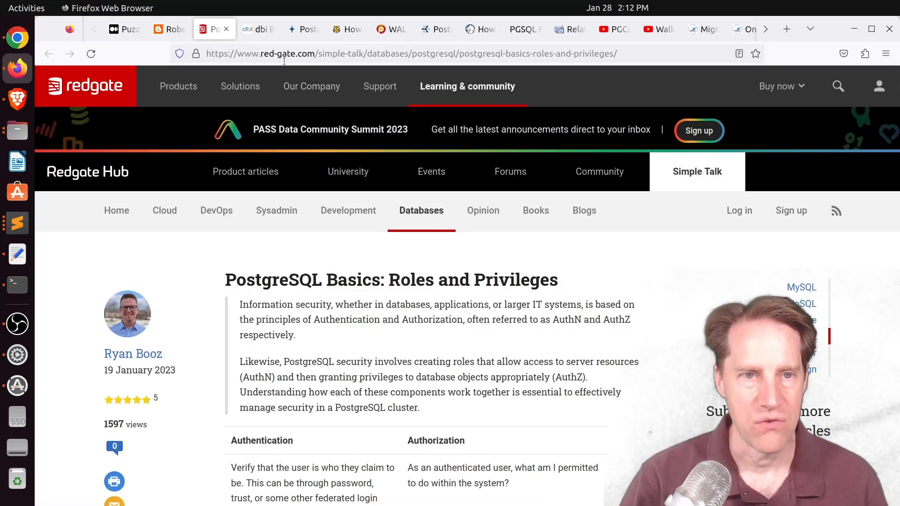
# Skim the Redgate roles article to Testing The New Role, then open the dbi services post
pyautogui.scroll(-3)
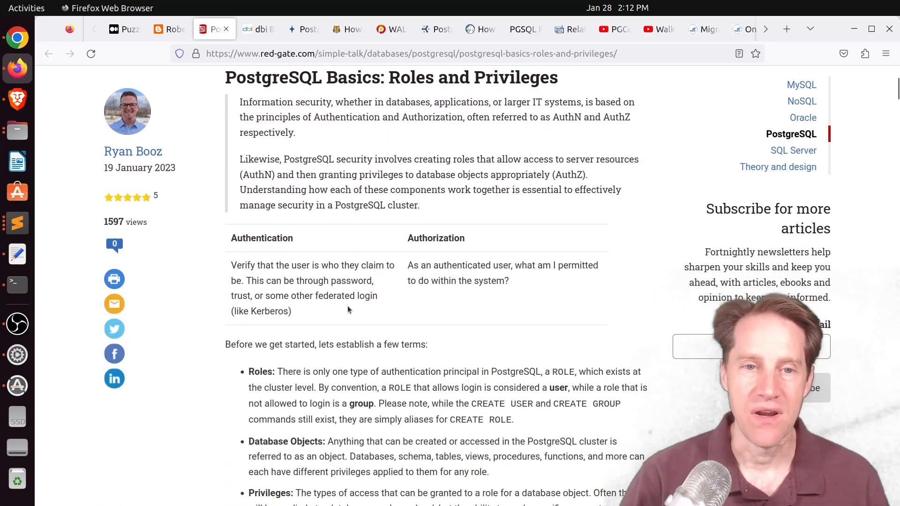
pyautogui.scroll(-3)
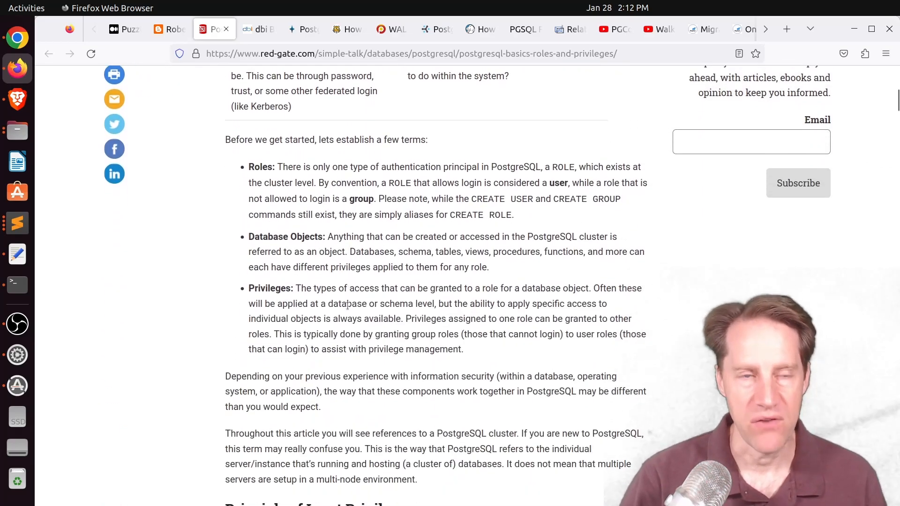
pyautogui.scroll(-3)
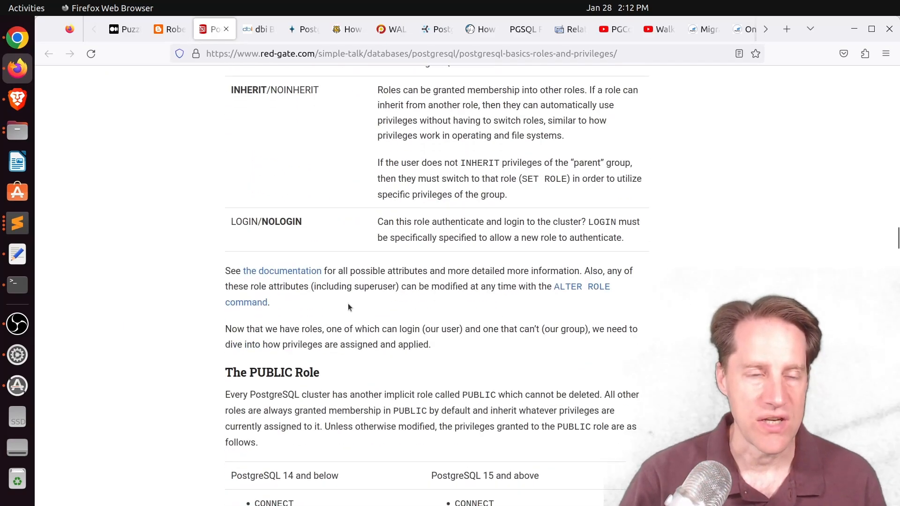
pyautogui.scroll(-3)
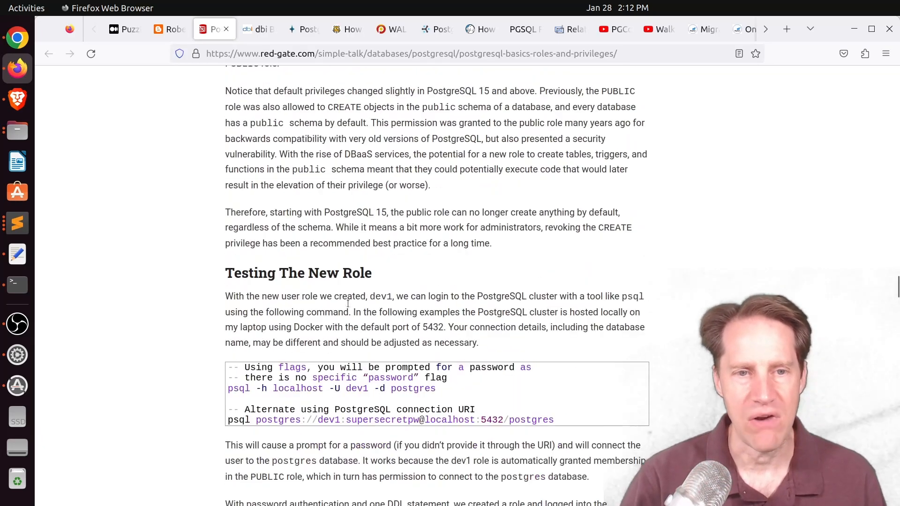
pyautogui.click(257, 29)
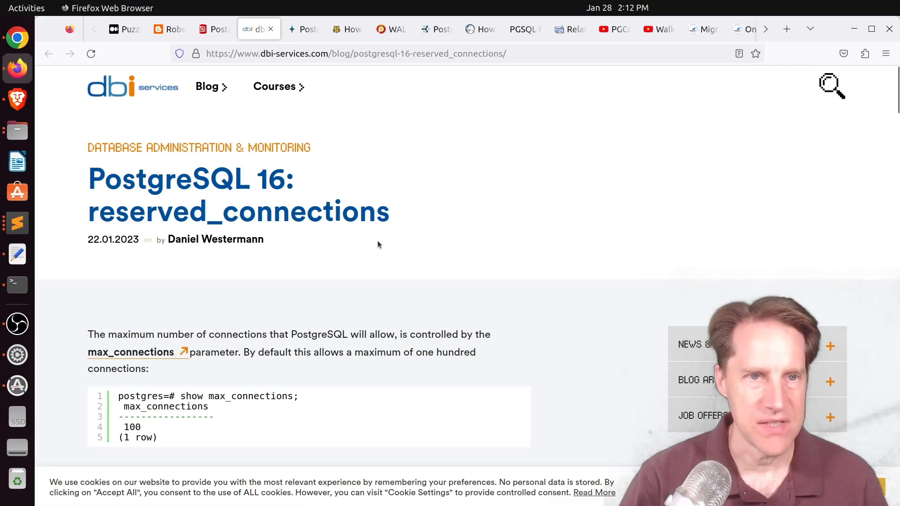
pyautogui.moveTo(382, 255)
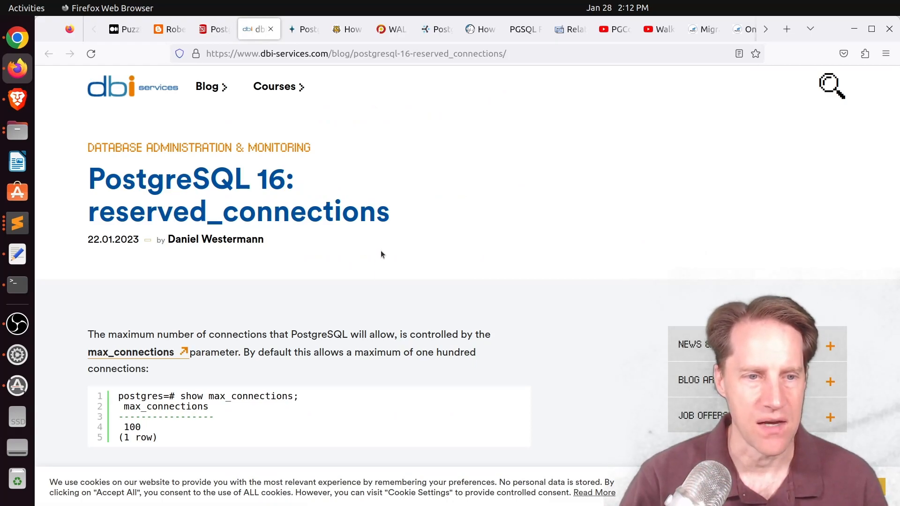
# Scroll the dbi services post down to the pg_use_reserved_connections role introduction
pyautogui.scroll(-3)
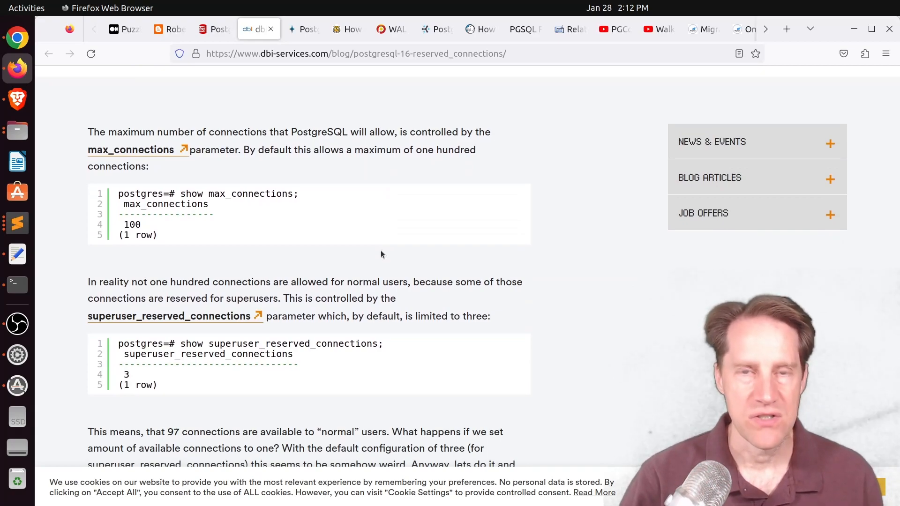
pyautogui.moveTo(178, 375)
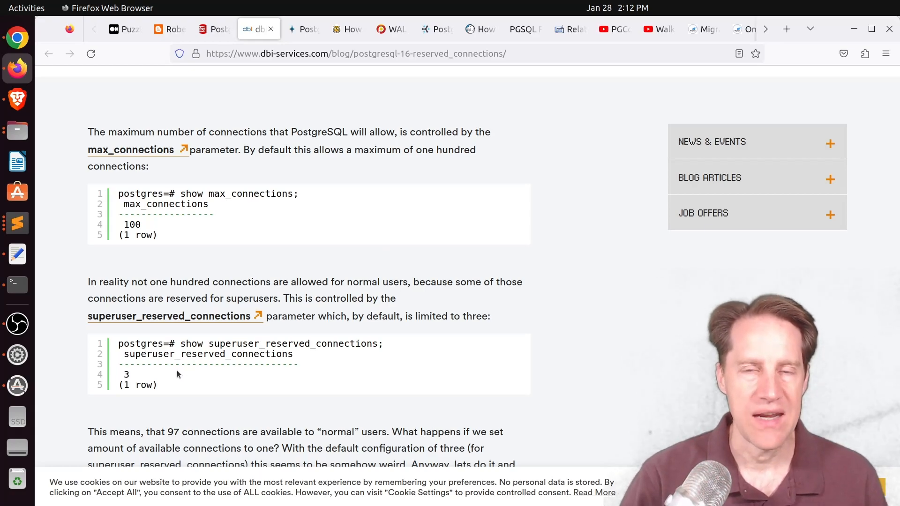
pyautogui.moveTo(169, 374)
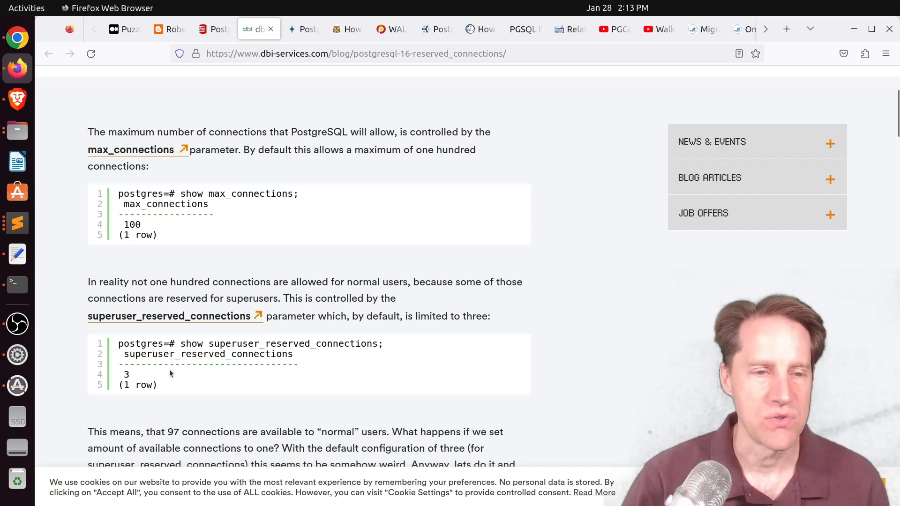
pyautogui.scroll(-3)
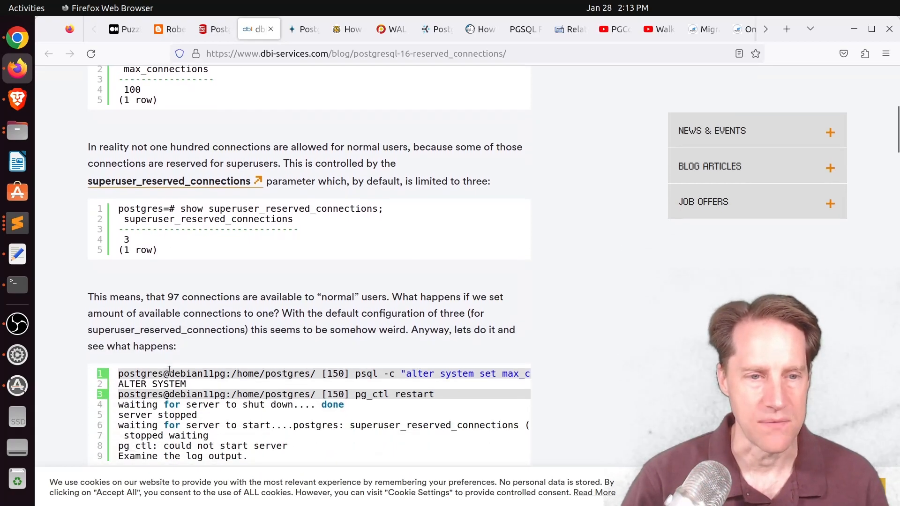
pyautogui.scroll(-3)
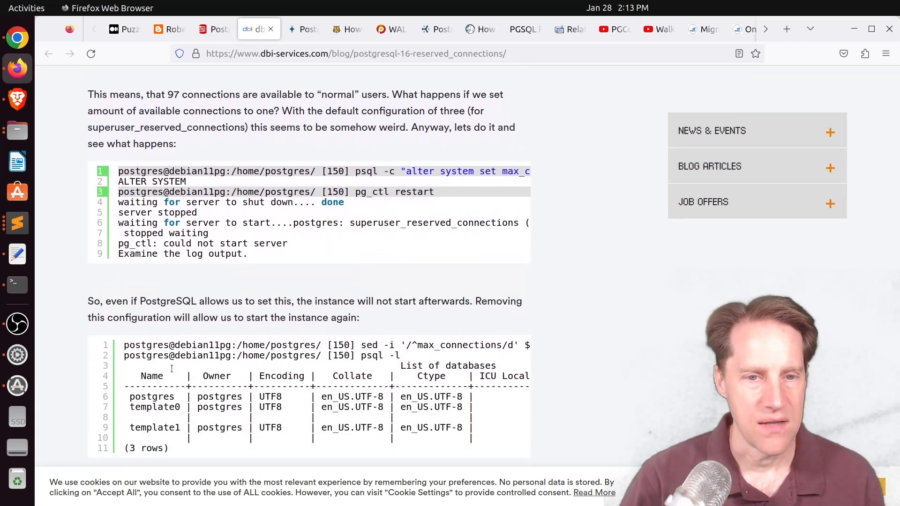
pyautogui.scroll(-3)
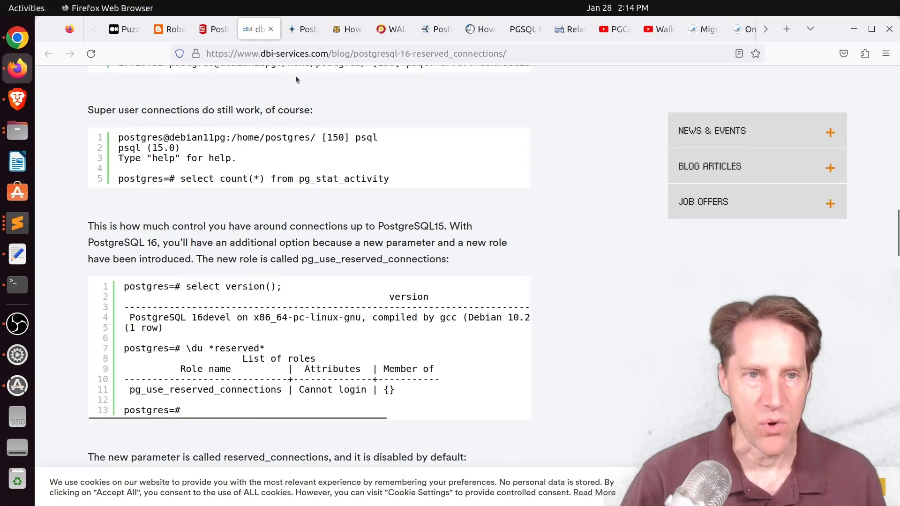
# Switch to pganalyze's 'Postgres 16: Surviving without a superuser & reserved_connections' post
pyautogui.click(303, 28)
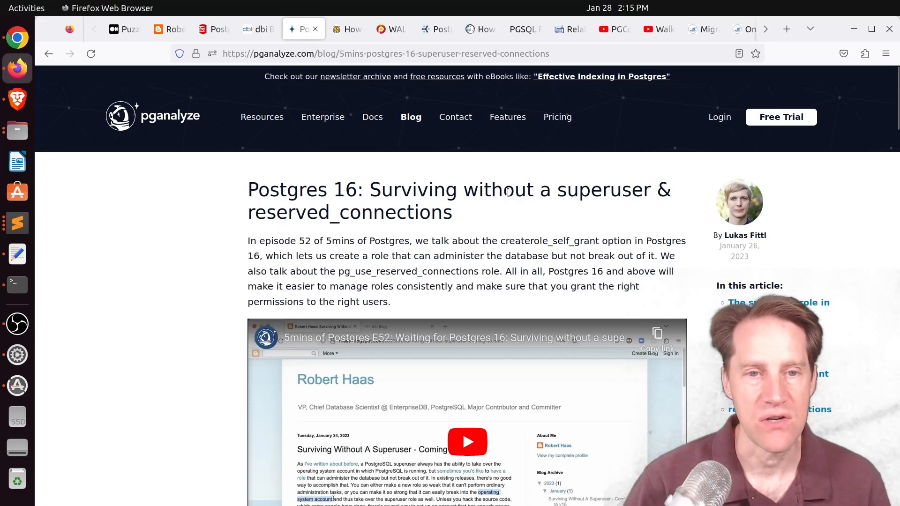
pyautogui.moveTo(477, 183)
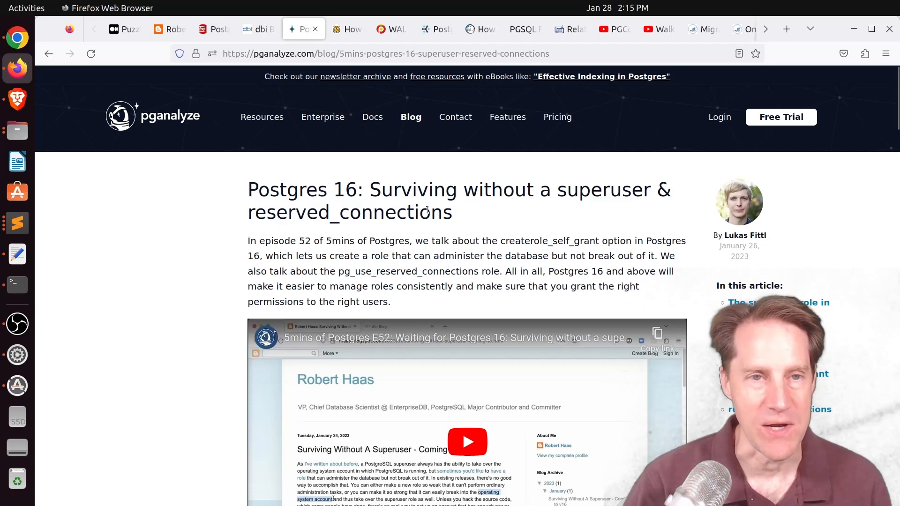
# Open Timescale's data retention post and read down to Approach #2: Concurrent workflow
pyautogui.click(344, 28)
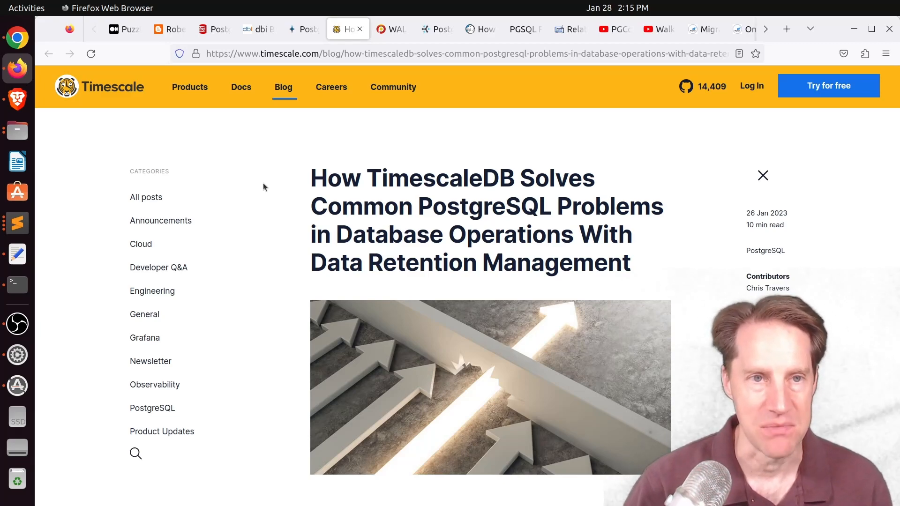
pyautogui.scroll(-3)
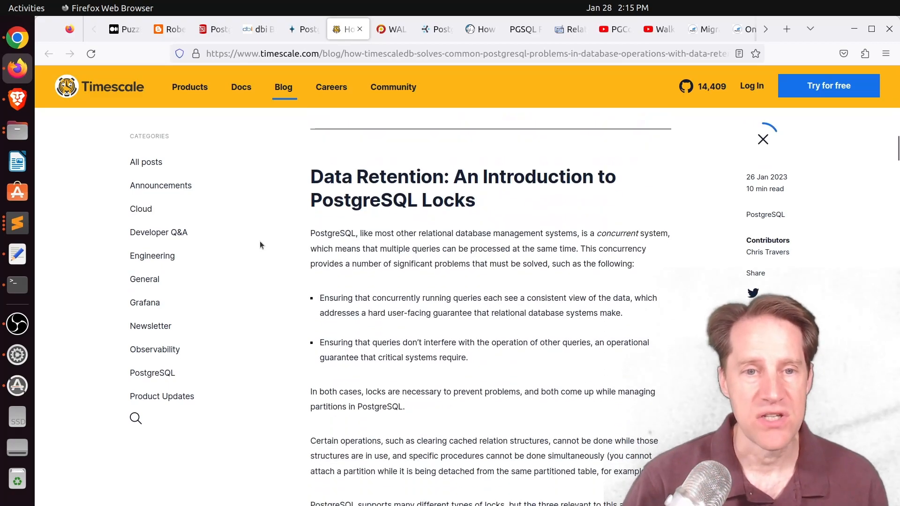
pyautogui.scroll(-3)
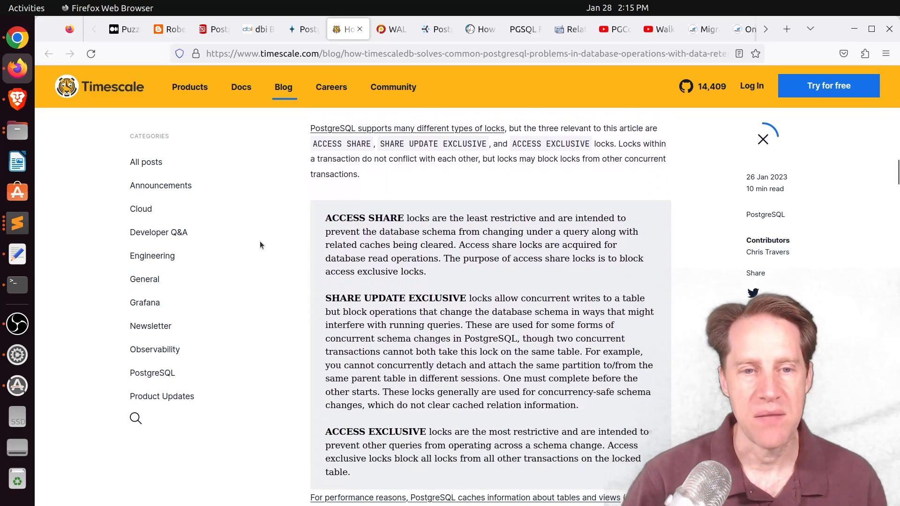
pyautogui.scroll(-3)
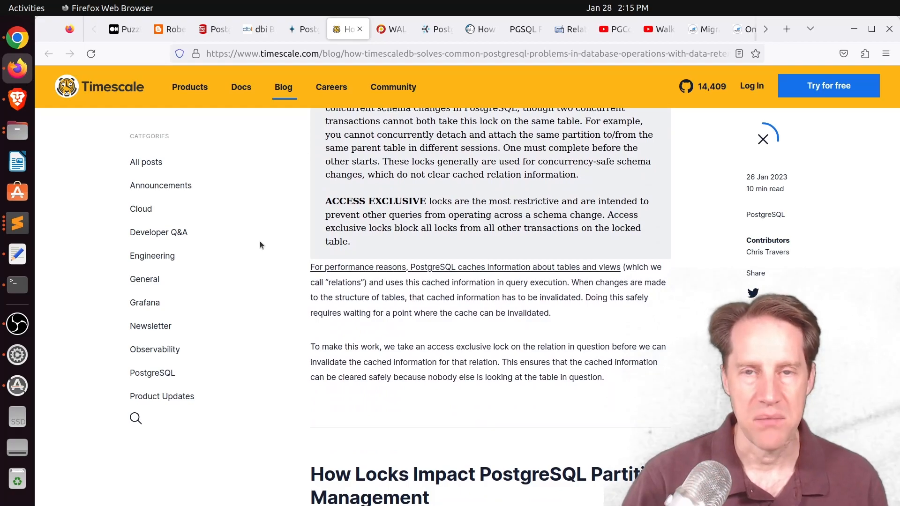
pyautogui.scroll(-3)
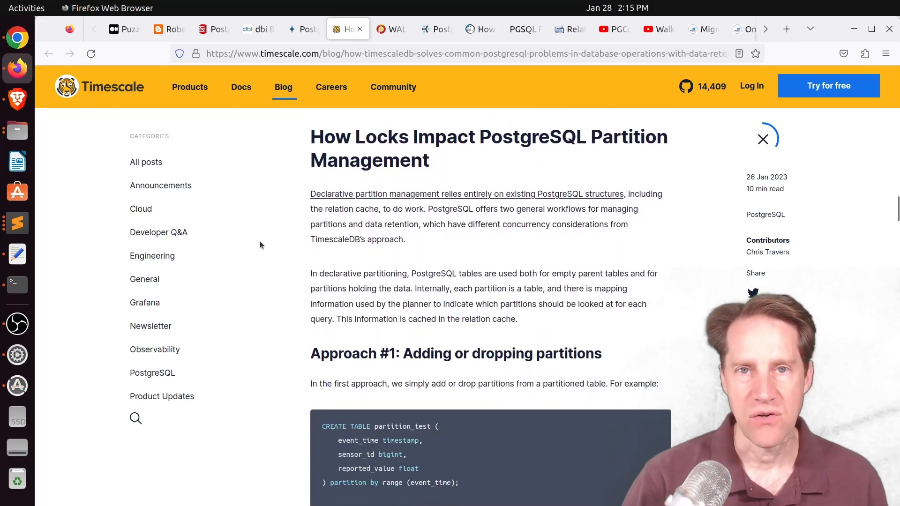
pyautogui.scroll(-3)
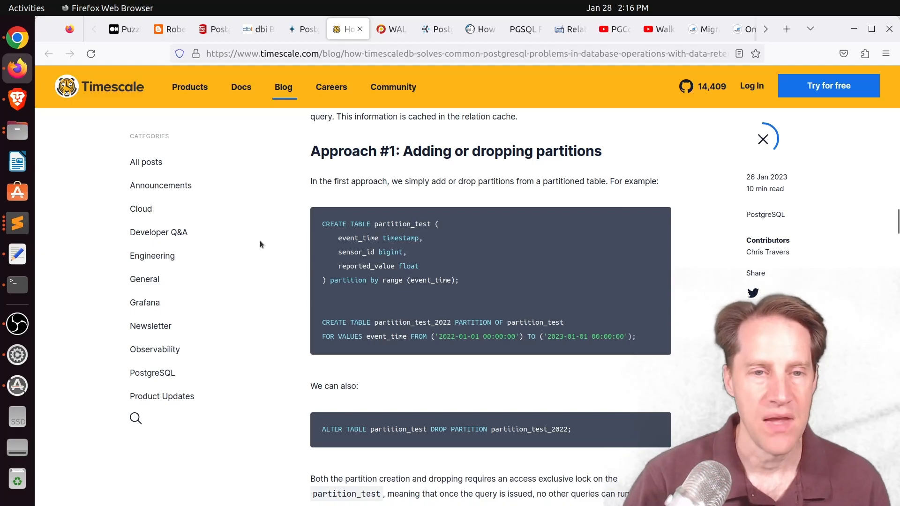
pyautogui.scroll(-3)
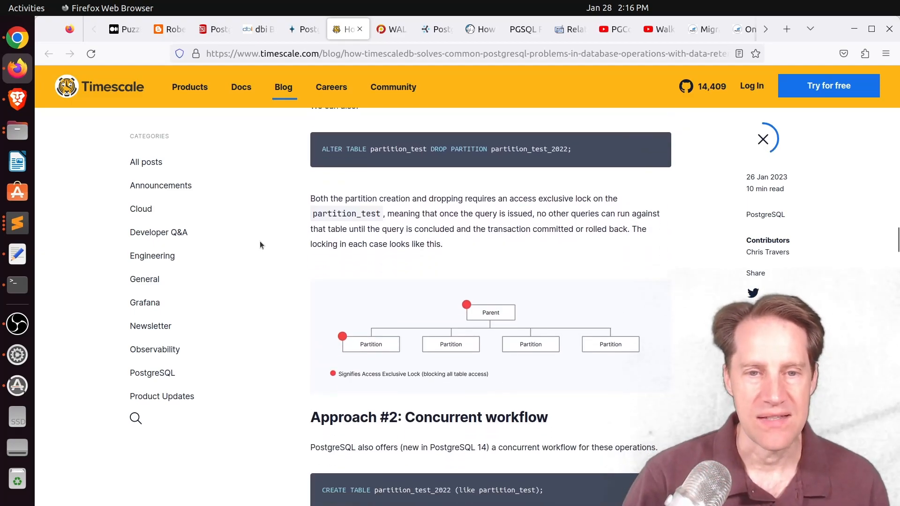
pyautogui.scroll(-3)
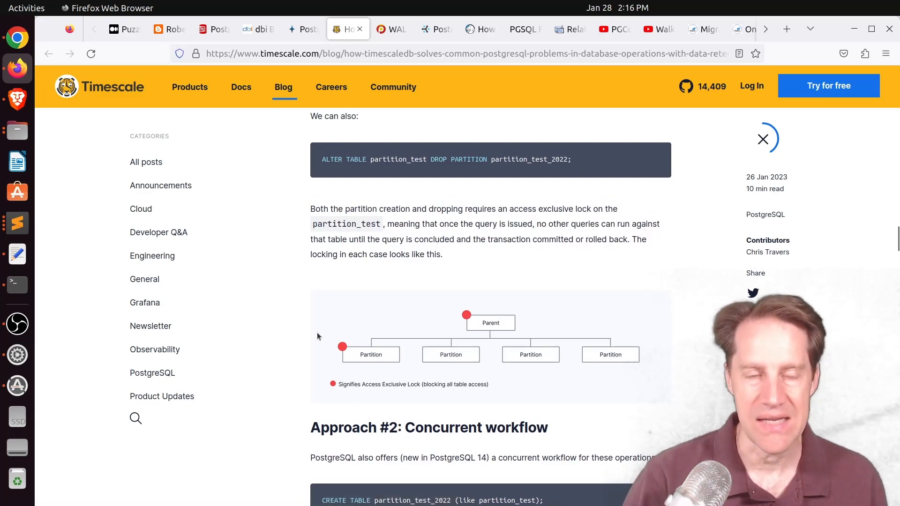
pyautogui.moveTo(476, 320)
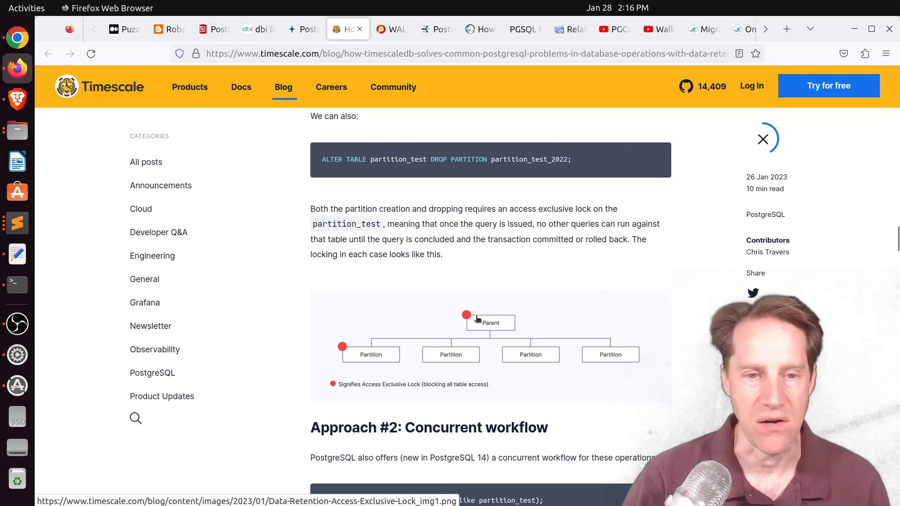
# Scroll the Timescale post past the Custom scripts and pg_partman sections
pyautogui.scroll(-3)
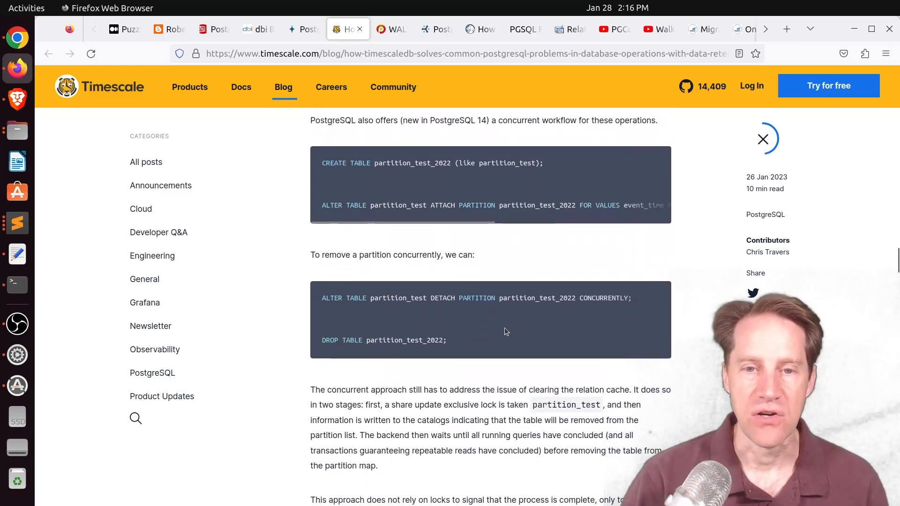
pyautogui.scroll(-3)
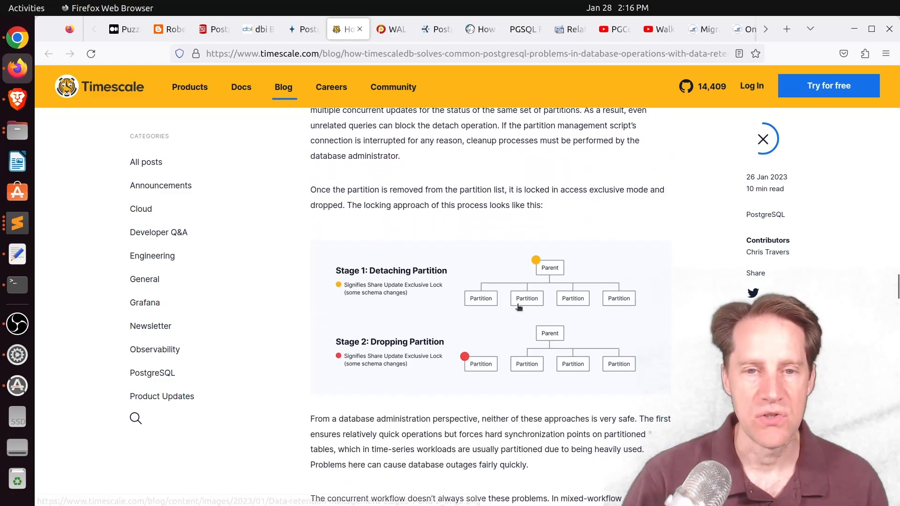
pyautogui.moveTo(499, 300)
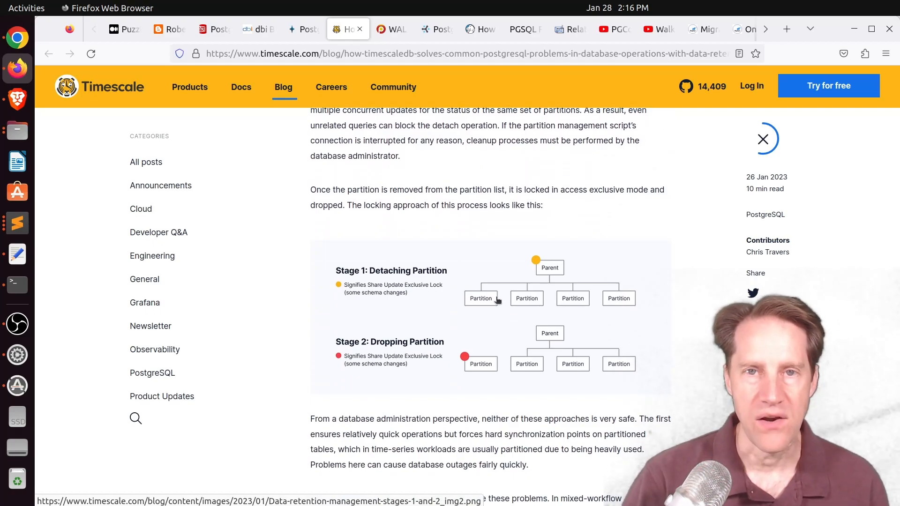
pyautogui.scroll(-3)
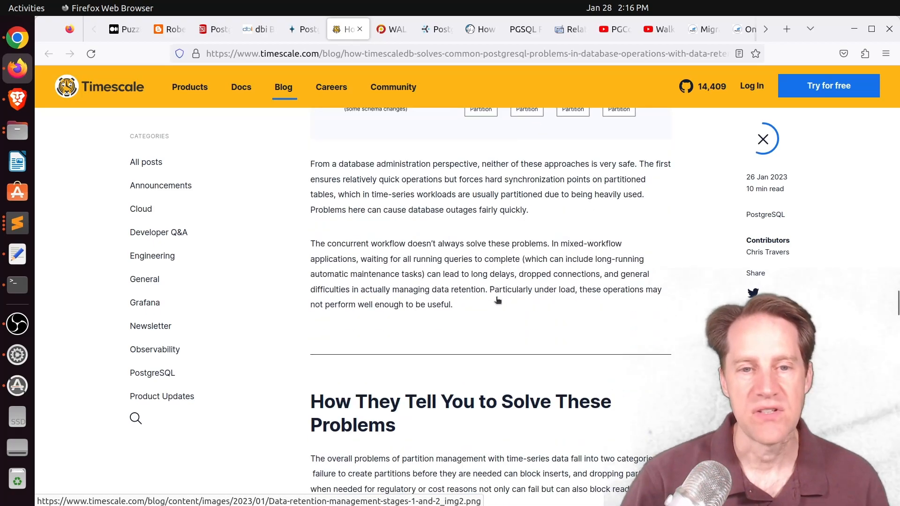
pyautogui.scroll(-3)
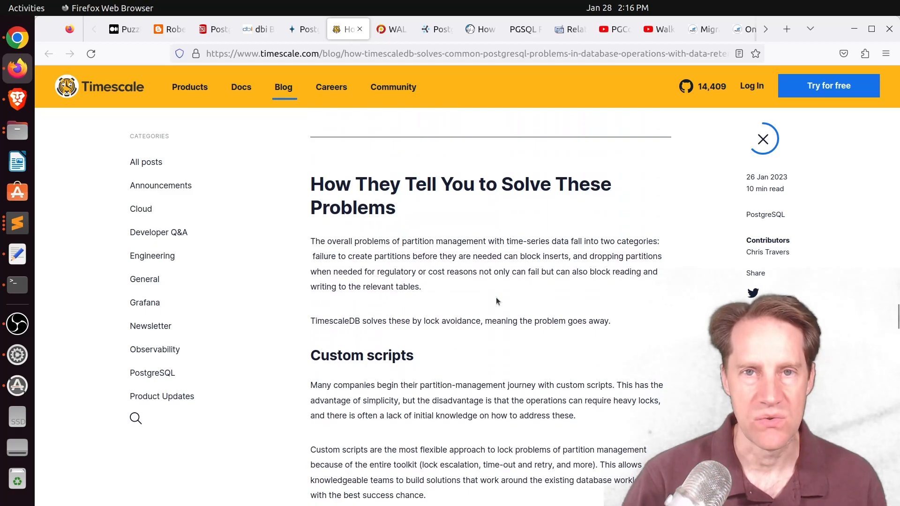
pyautogui.scroll(-3)
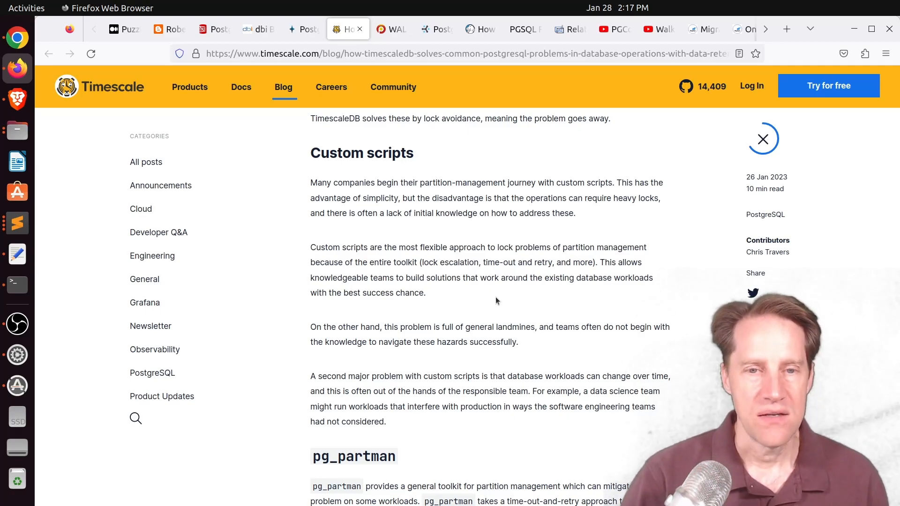
pyautogui.scroll(-3)
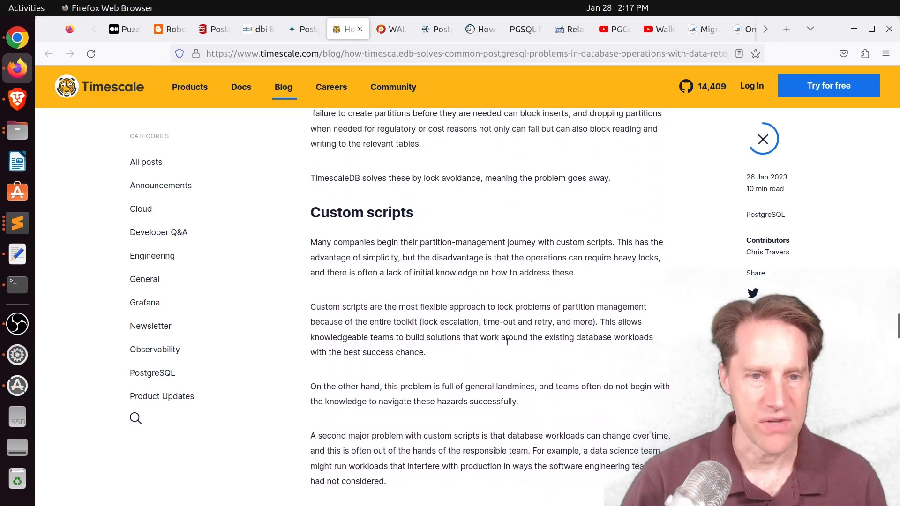
pyautogui.scroll(-3)
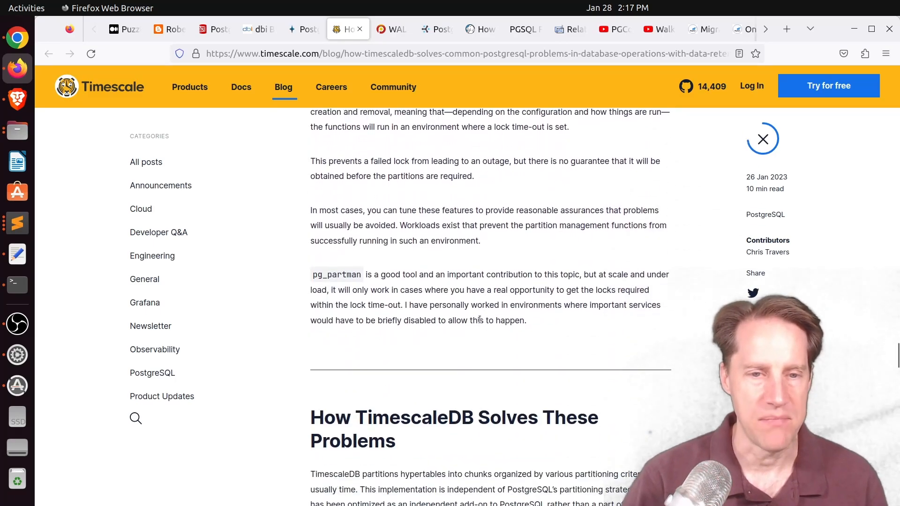
pyautogui.scroll(-3)
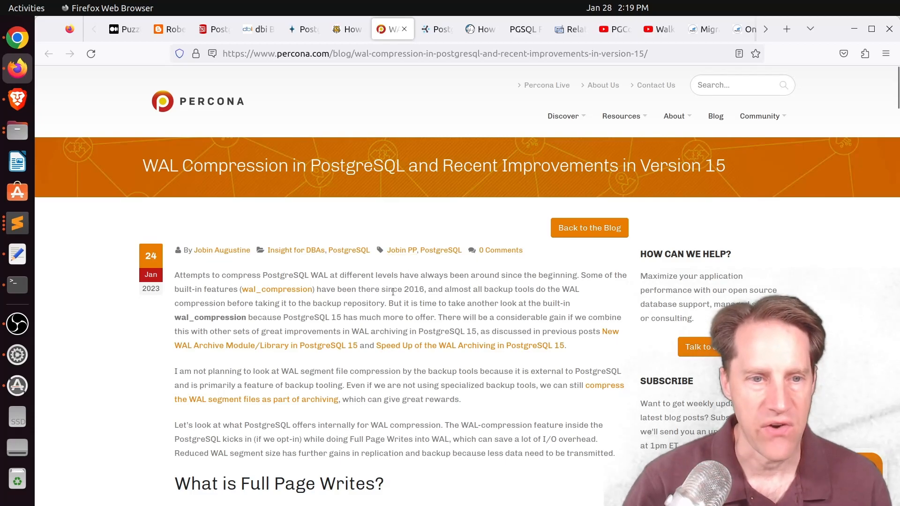
# Read the Percona WAL compression article down to the pglz, lz4 and zstd chart
pyautogui.scroll(-3)
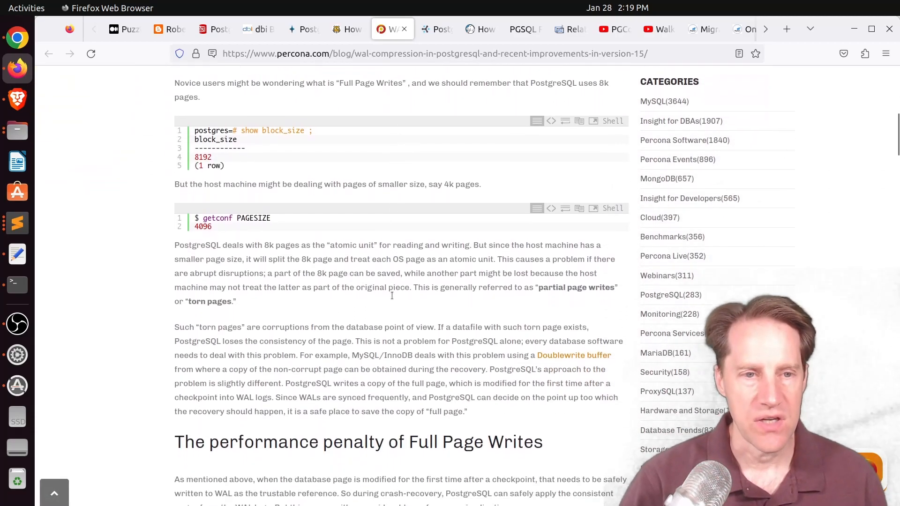
pyautogui.scroll(-3)
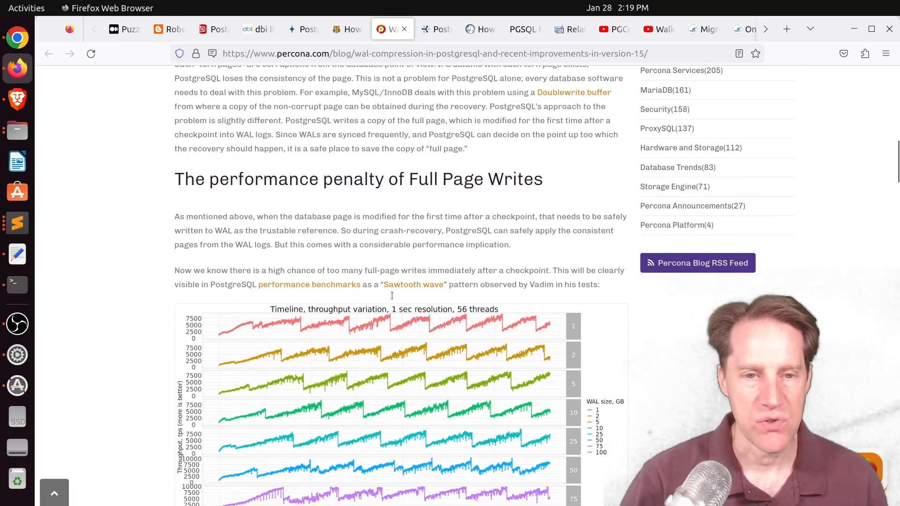
pyautogui.scroll(-3)
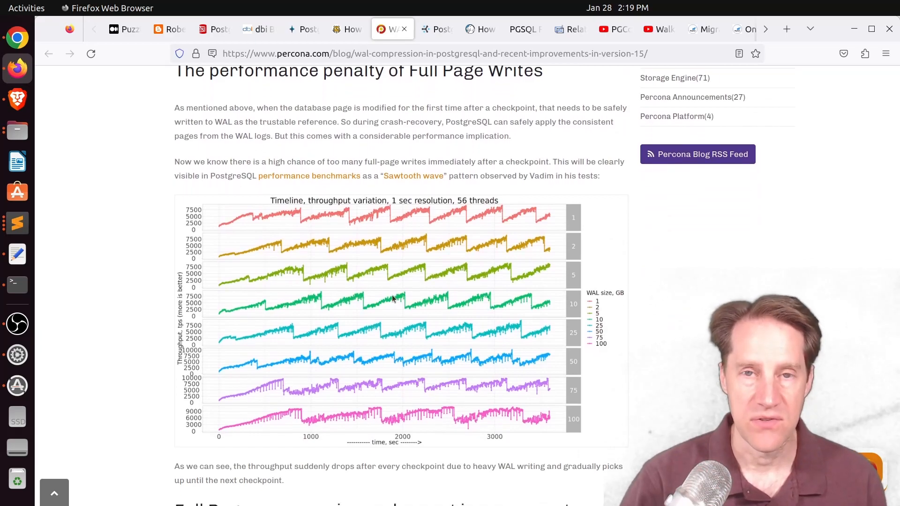
pyautogui.scroll(-3)
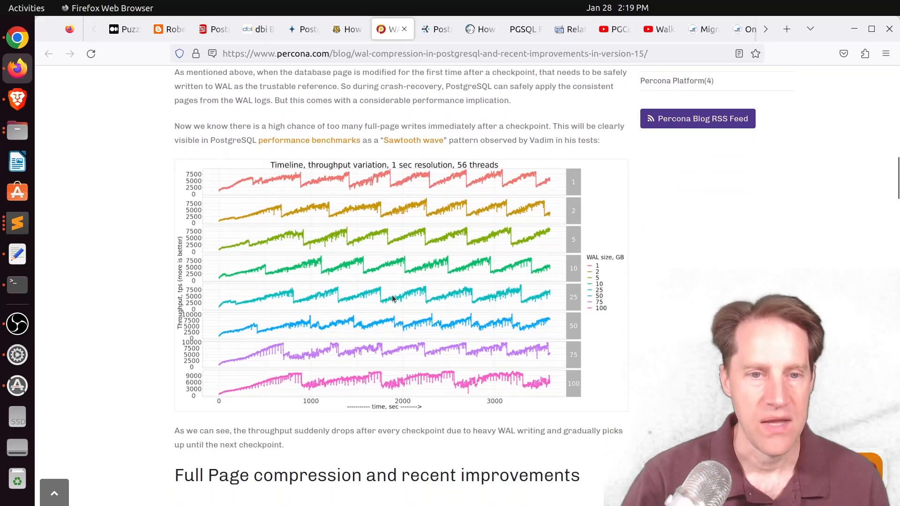
pyautogui.scroll(-3)
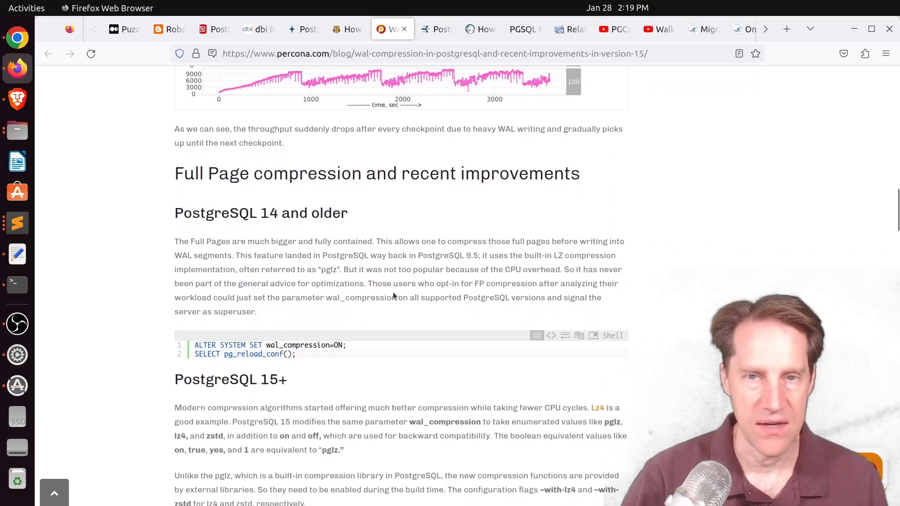
pyautogui.scroll(-3)
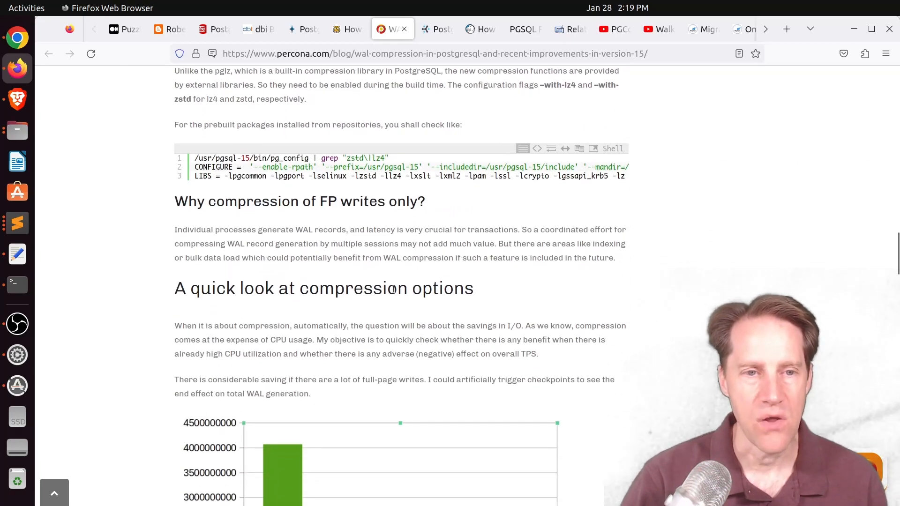
pyautogui.scroll(-3)
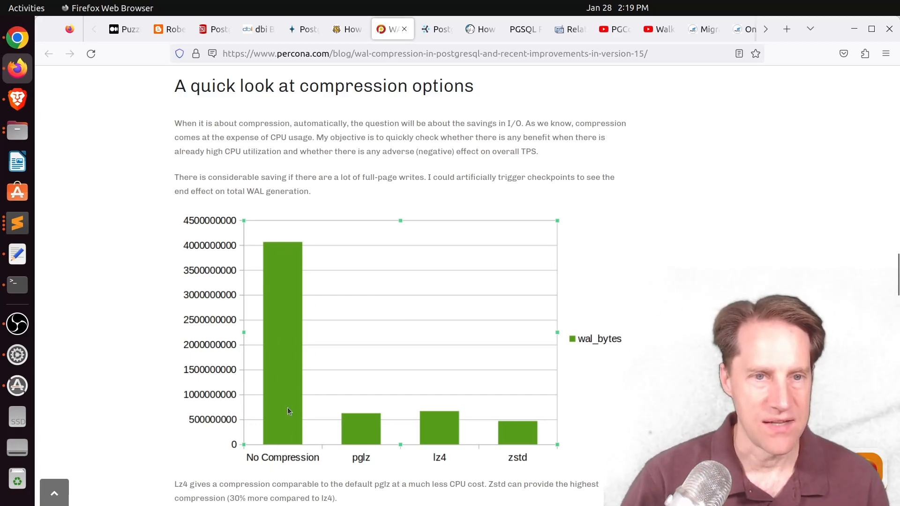
pyautogui.moveTo(289, 327)
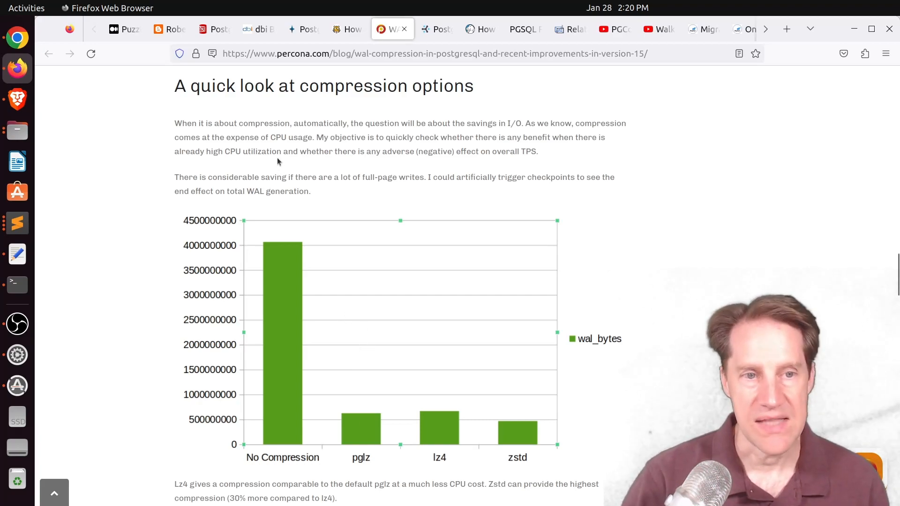
pyautogui.moveTo(353, 223)
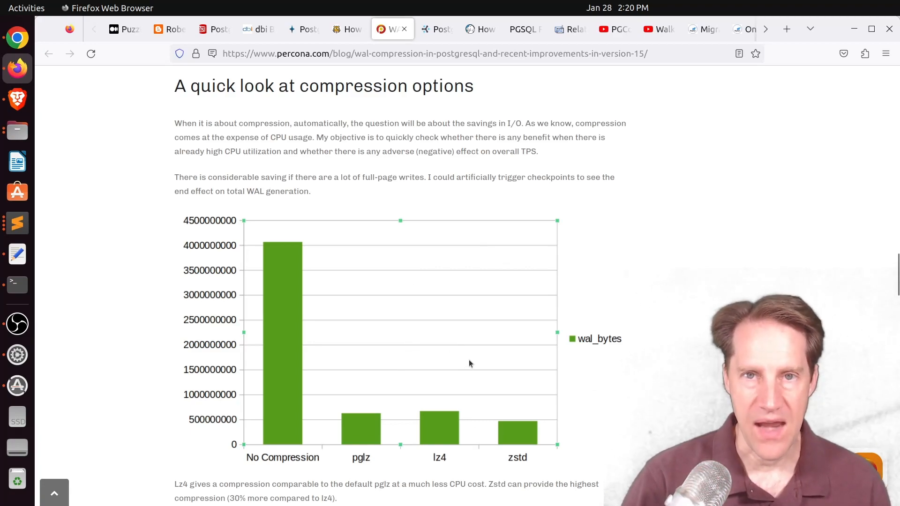
pyautogui.moveTo(439, 438)
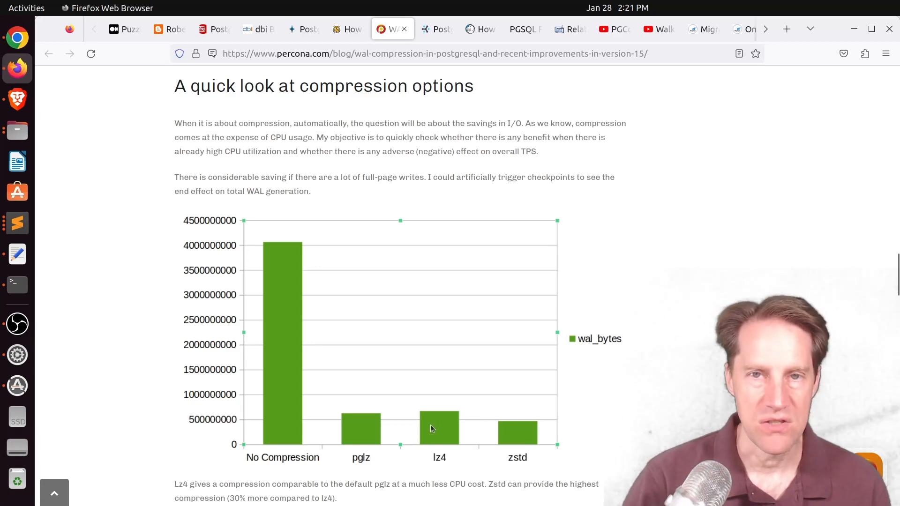
pyautogui.moveTo(526, 448)
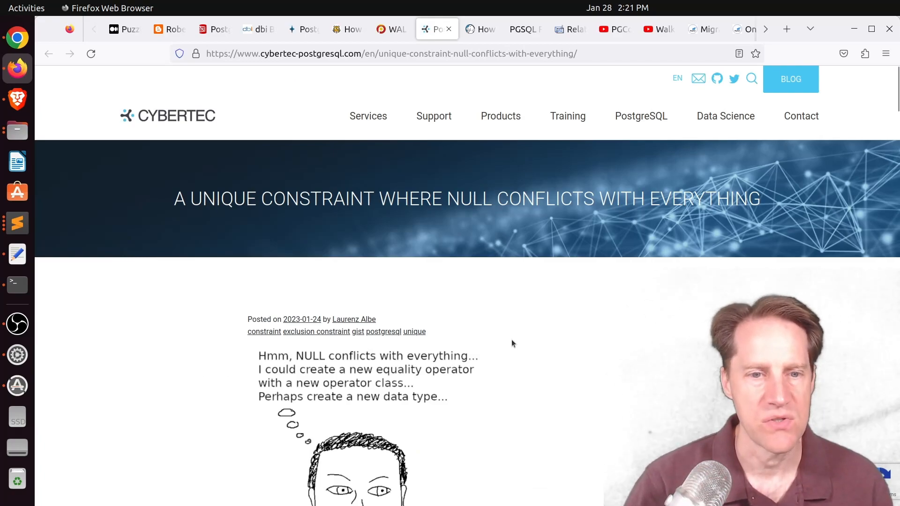
# Read the Cybertec unique-constraint article through its solution tests, then open PGSQL Phriday #005
pyautogui.scroll(-3)
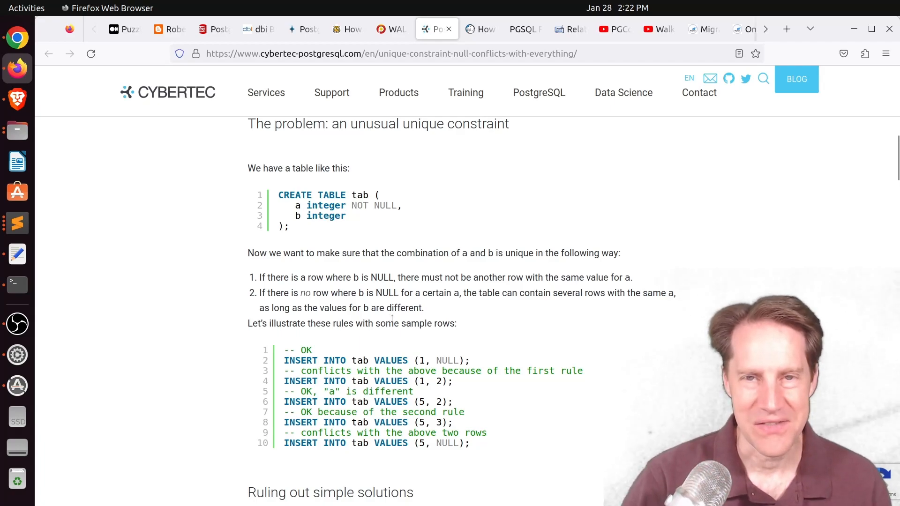
pyautogui.scroll(3)
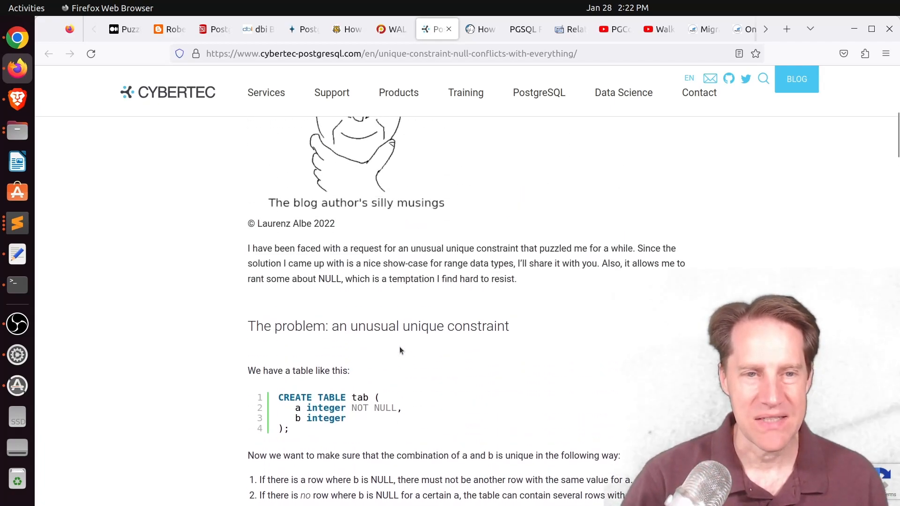
pyautogui.scroll(-3)
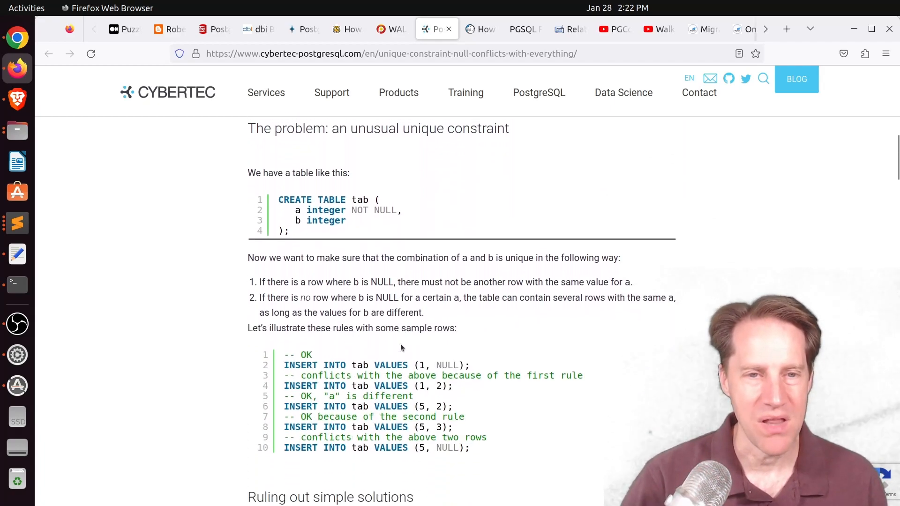
pyautogui.scroll(-3)
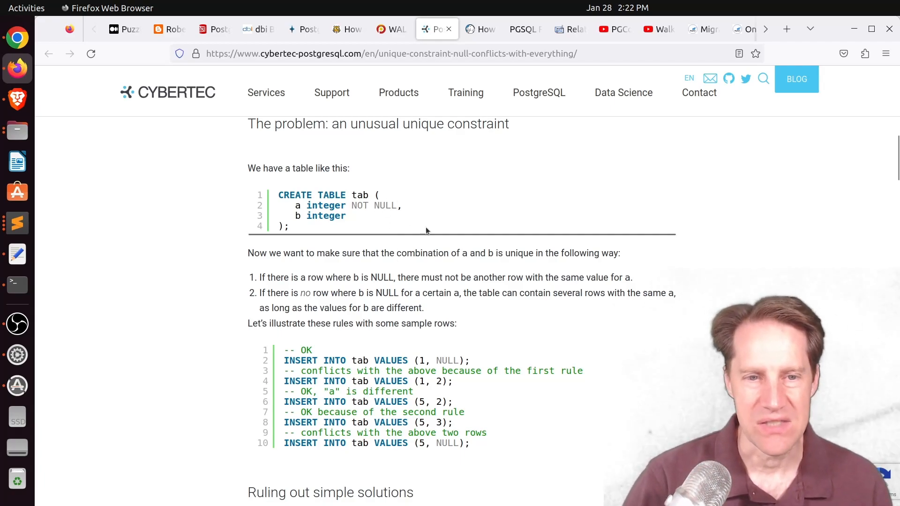
pyautogui.scroll(-3)
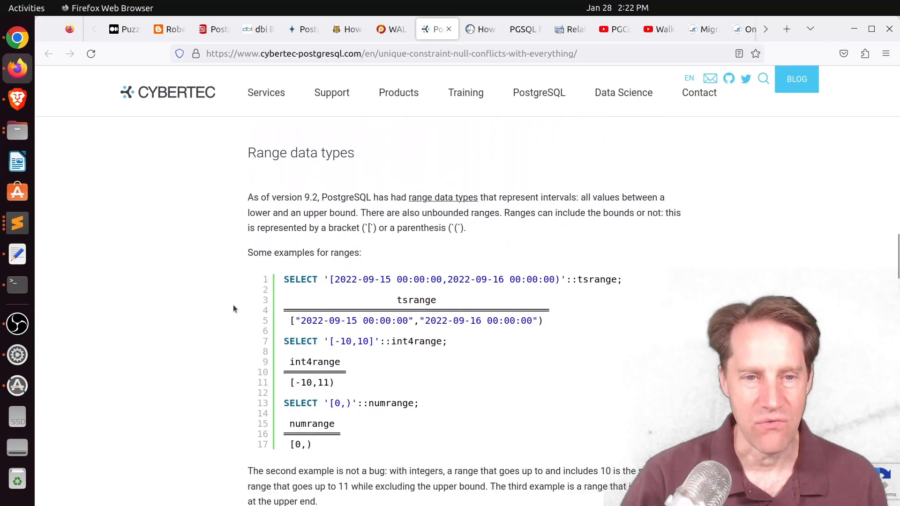
pyautogui.scroll(-3)
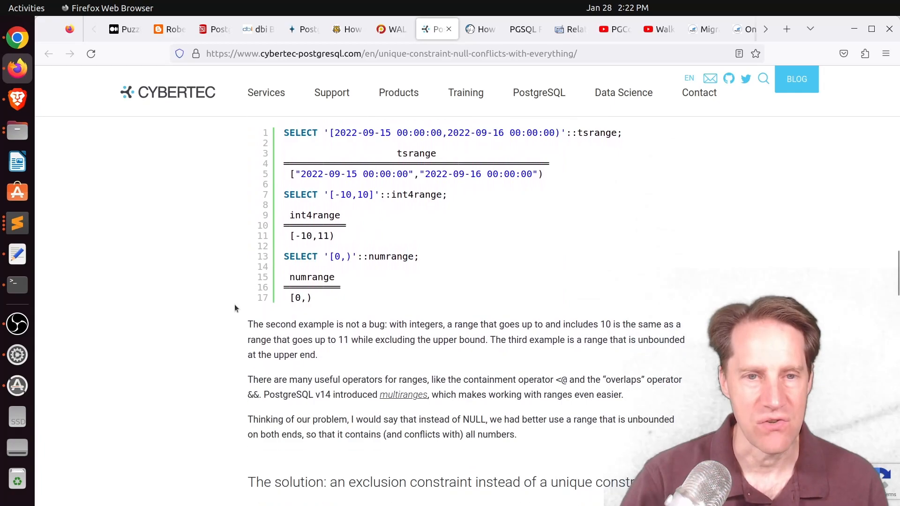
pyautogui.scroll(-3)
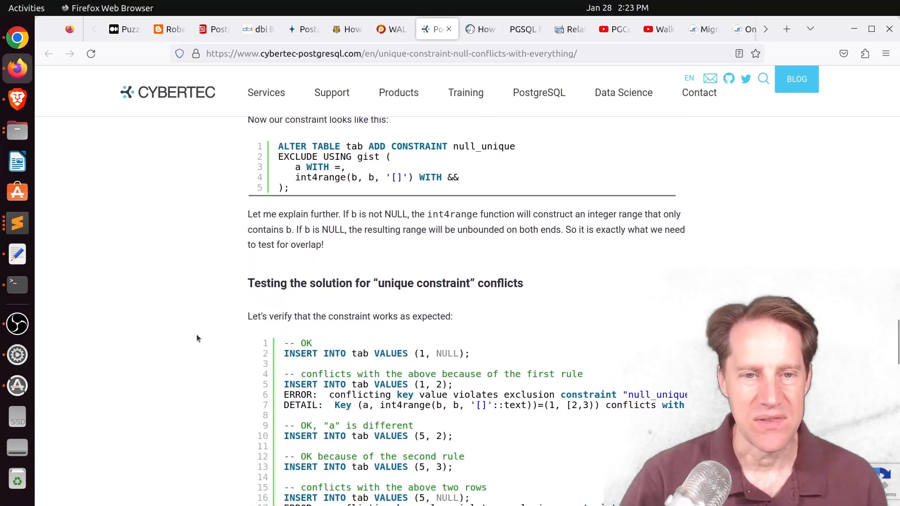
pyautogui.scroll(-3)
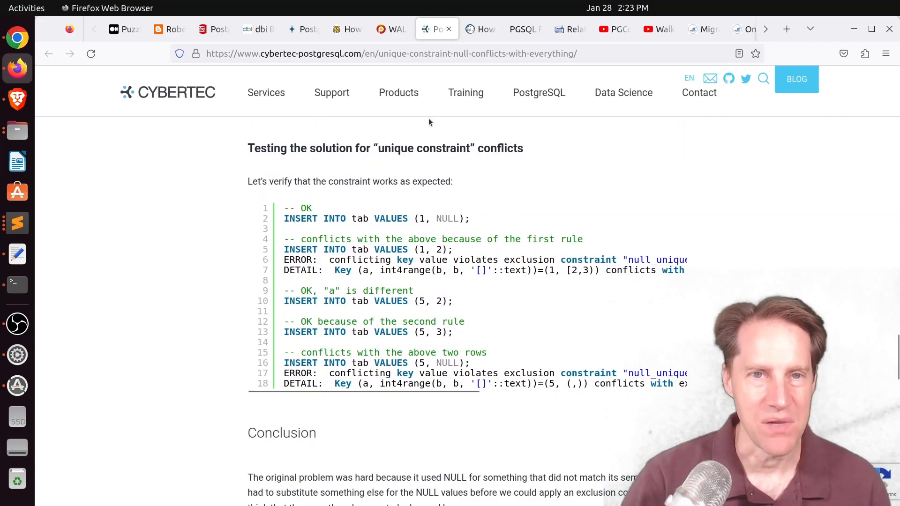
pyautogui.click(481, 29)
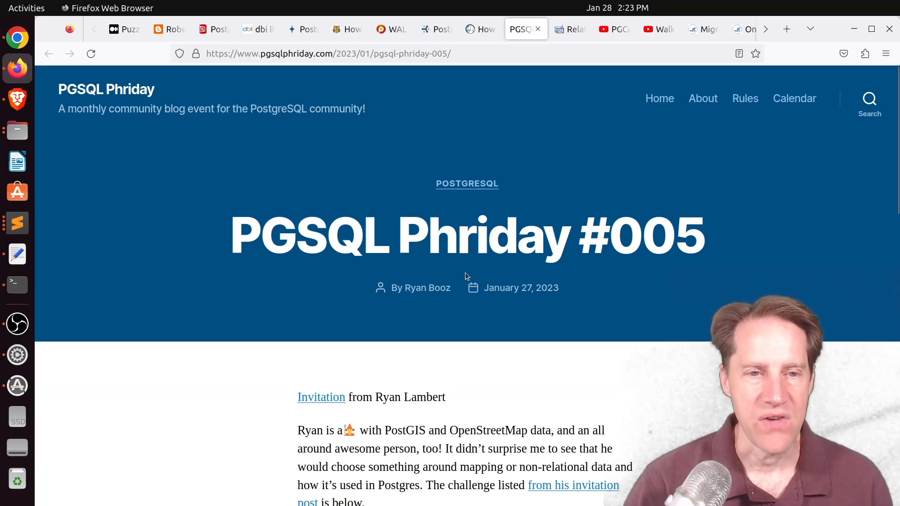
pyautogui.moveTo(455, 344)
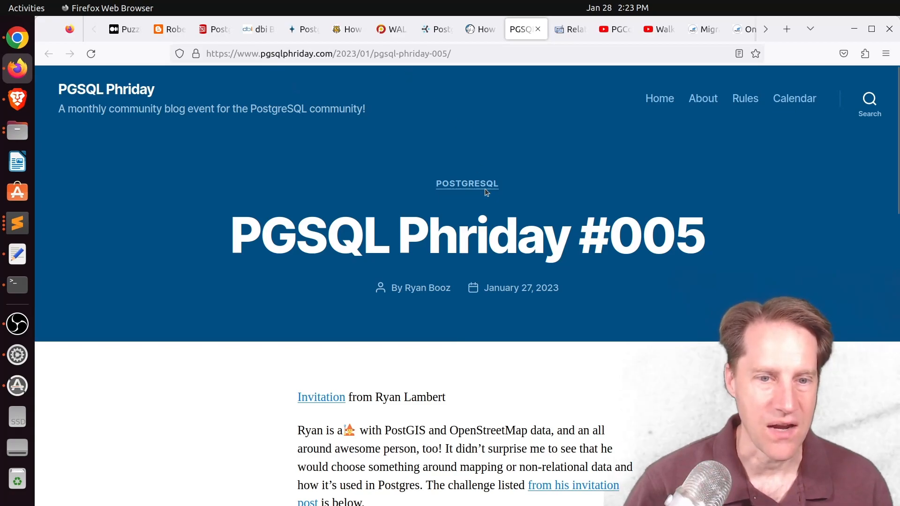
# Scroll the PGSQL Phriday #005 page down to The challenge questions
pyautogui.scroll(-3)
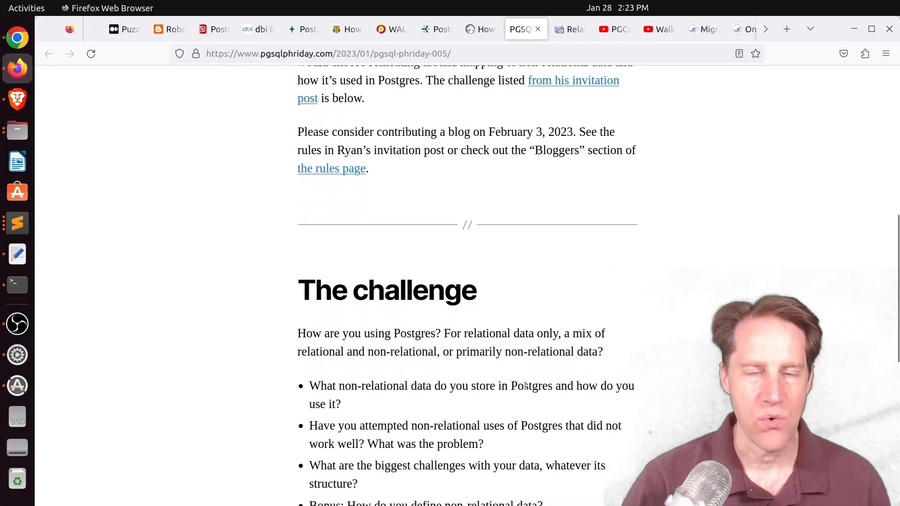
pyautogui.scroll(-3)
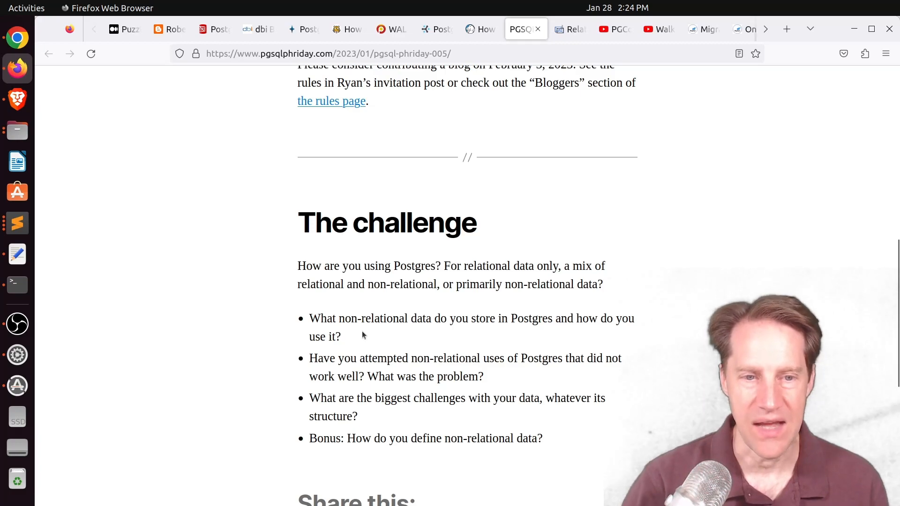
pyautogui.moveTo(419, 347)
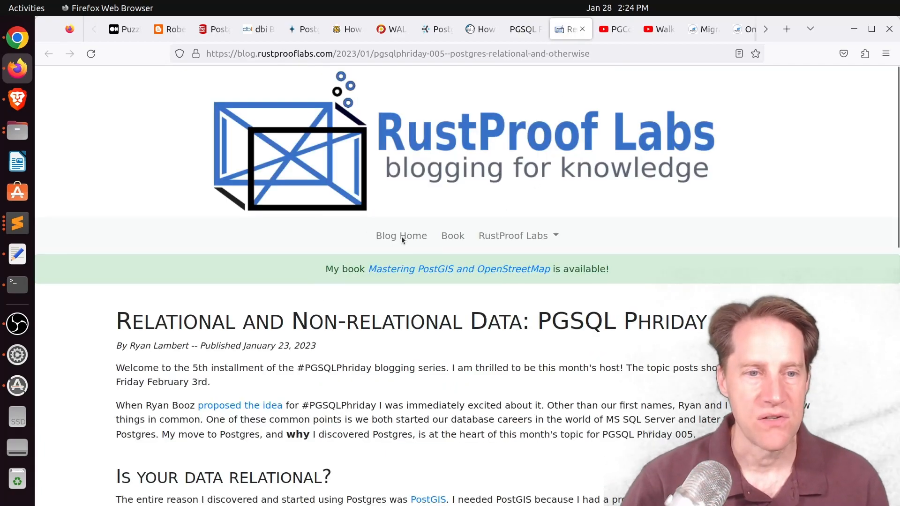
pyautogui.moveTo(422, 160)
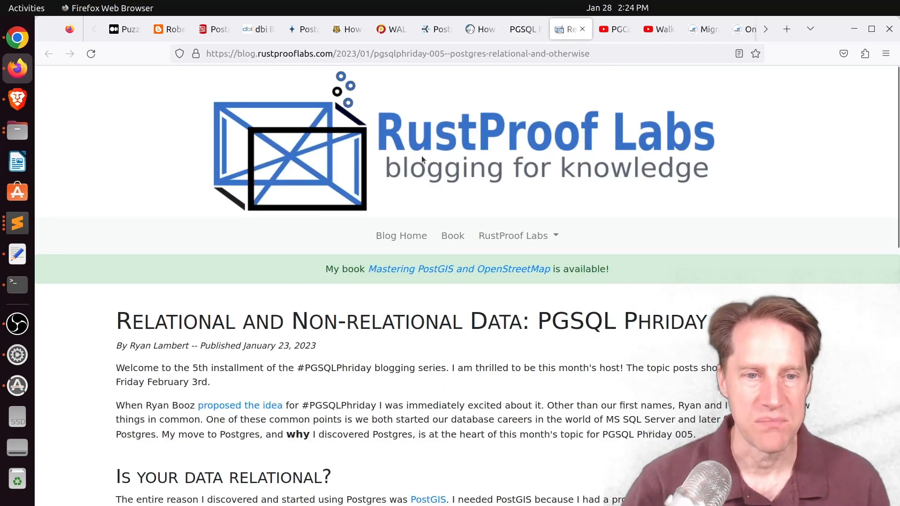
# Read RustProof Labs' PGSQL Phriday 005 challenge to its participation rules, then open the PGConf NYC 2022 playlist
pyautogui.scroll(-3)
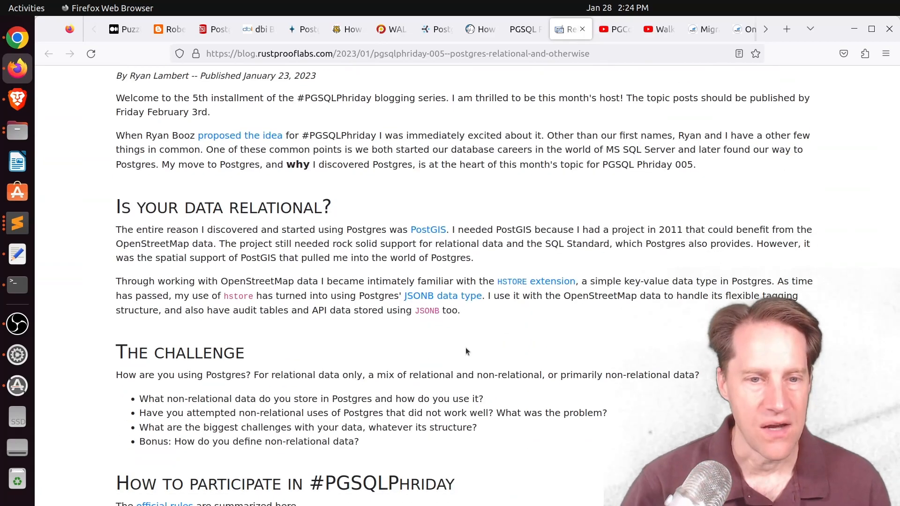
pyautogui.scroll(-3)
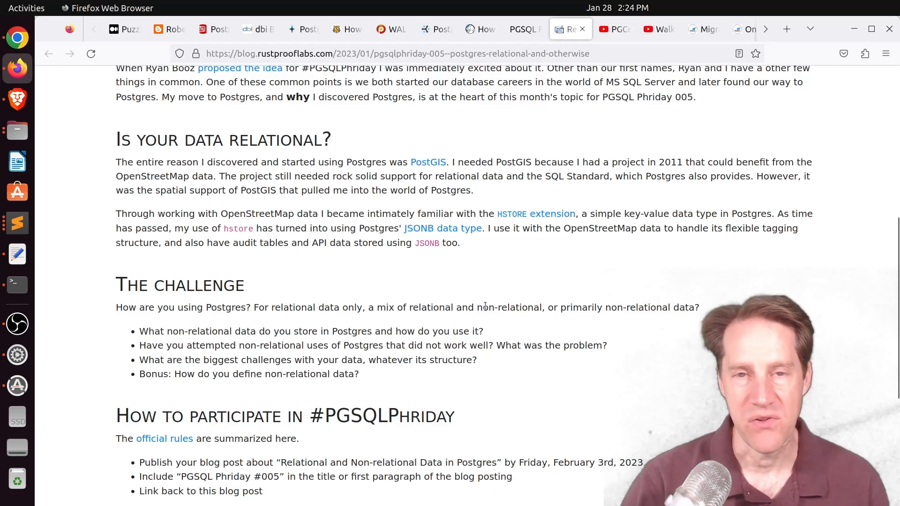
pyautogui.click(615, 29)
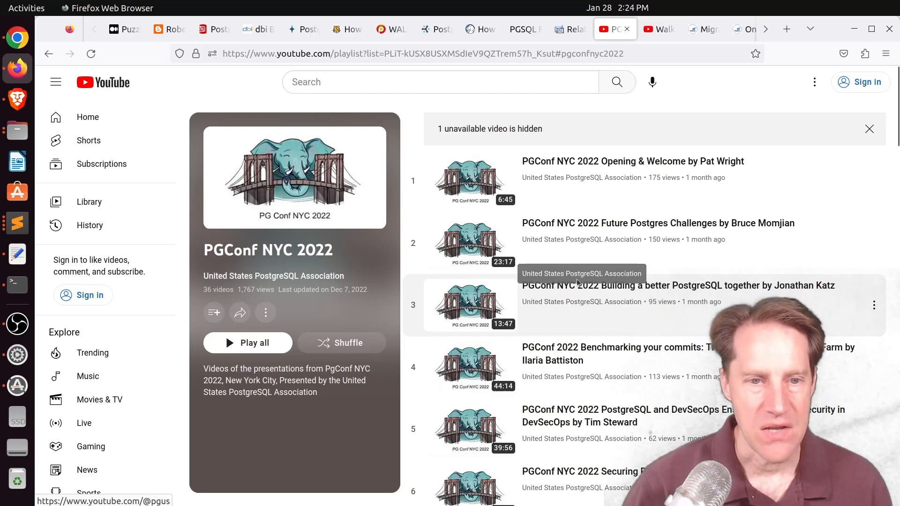
pyautogui.moveTo(632, 239)
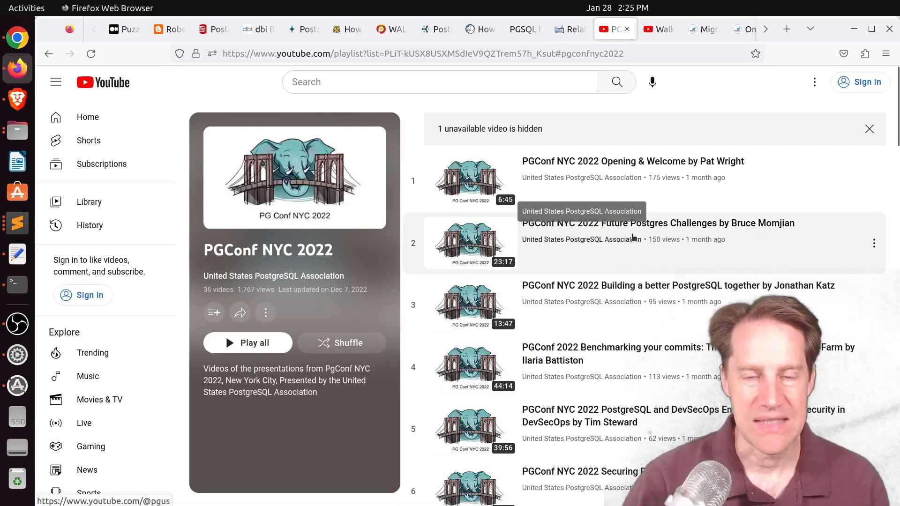
# Skim down the PGConf NYC 2022 YouTube playlist of conference talks
pyautogui.scroll(-3)
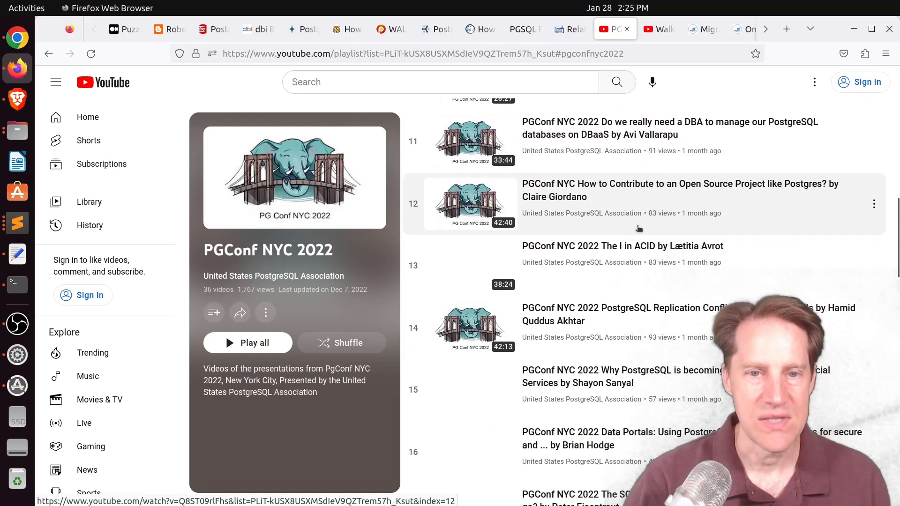
pyautogui.scroll(-3)
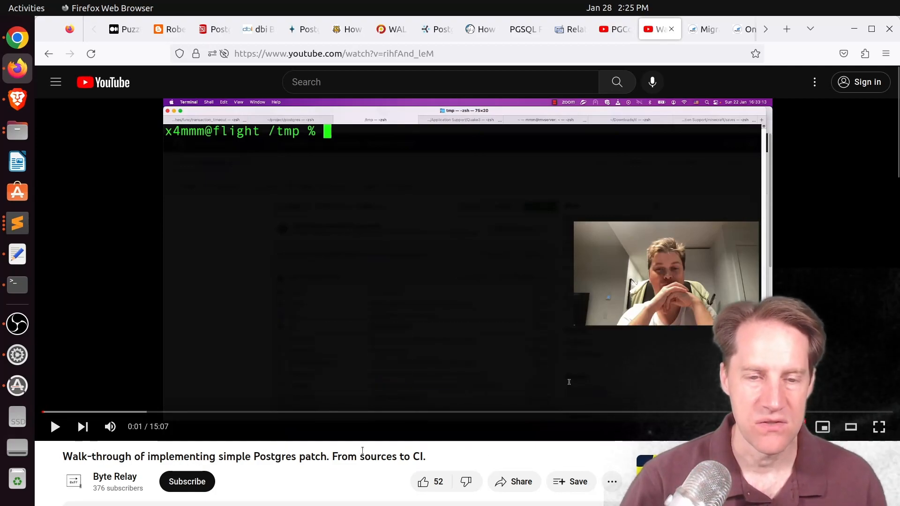
pyautogui.moveTo(352, 410)
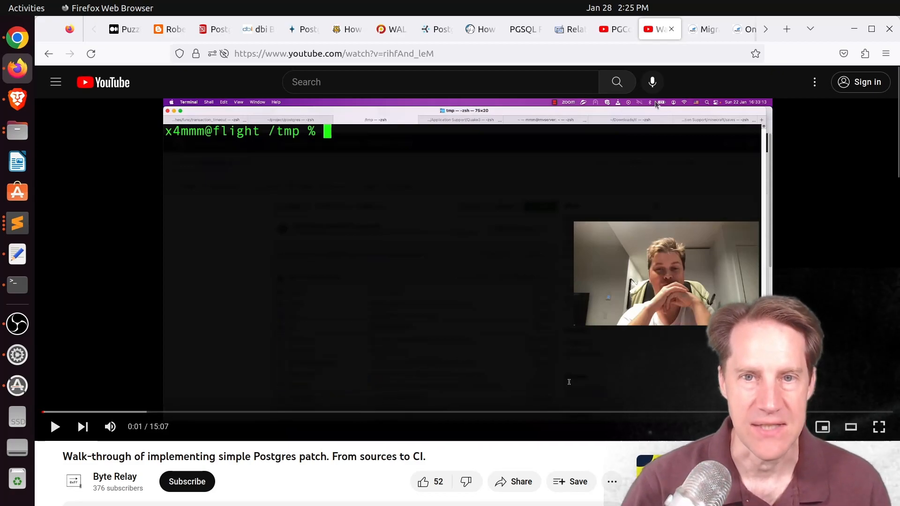
# Leave the Byte Relay patch video for MigOps' 'Migration of Synonyms from Oracle to PostgreSQL'
pyautogui.click(702, 29)
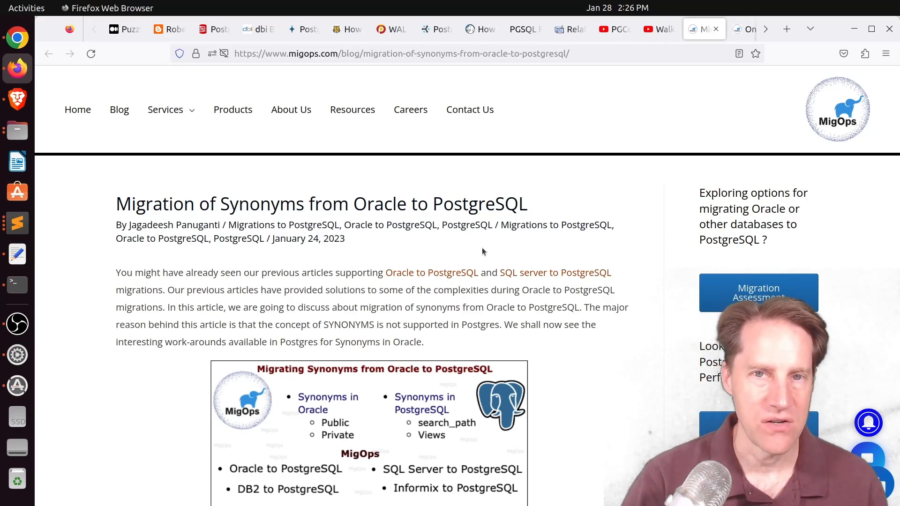
# Skim the synonyms search_path examples and the online index rebuild post, reaching 'PostgreSQL command line colors!'
pyautogui.scroll(-3)
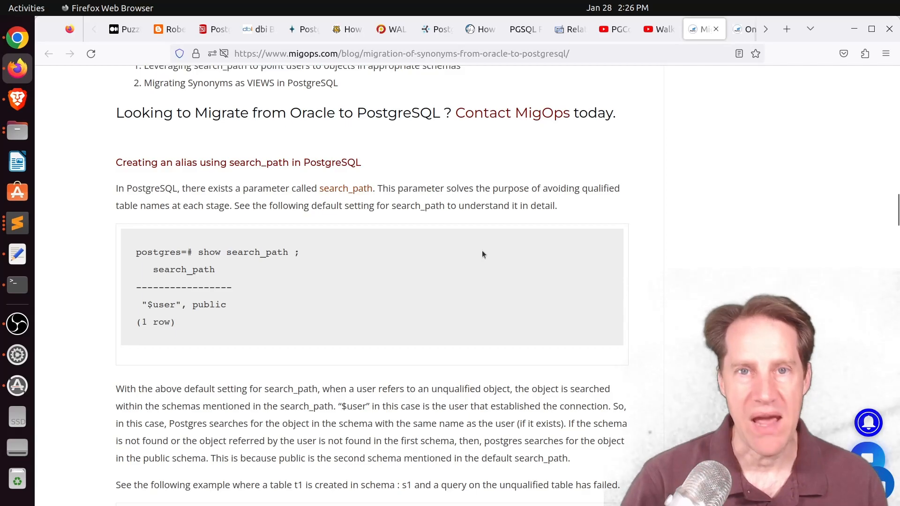
pyautogui.scroll(-3)
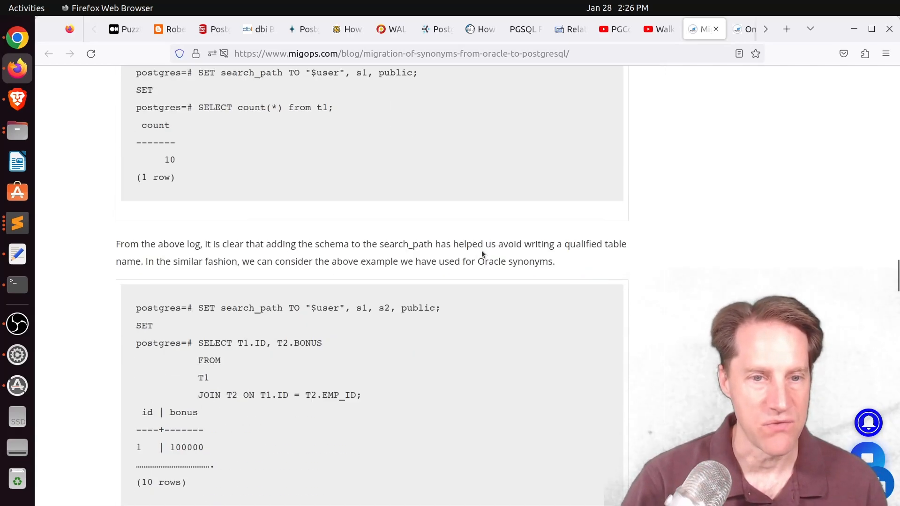
pyautogui.scroll(-3)
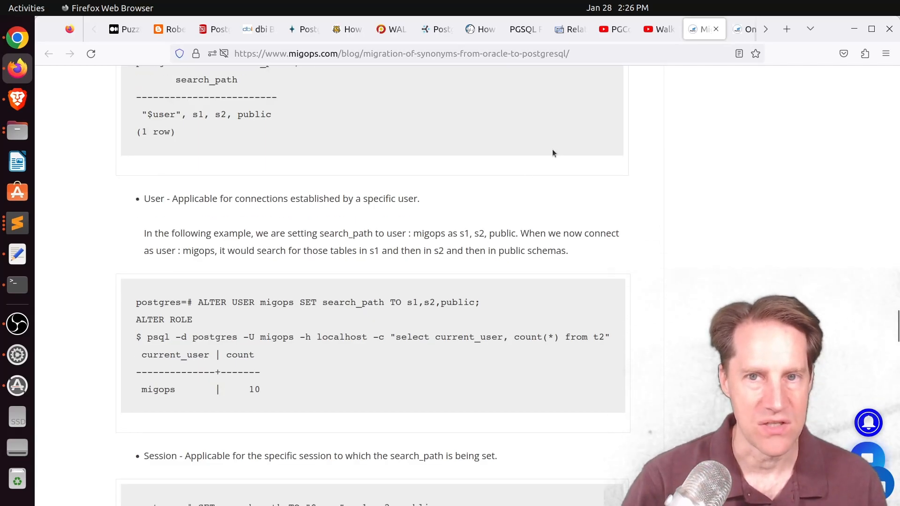
pyautogui.click(734, 29)
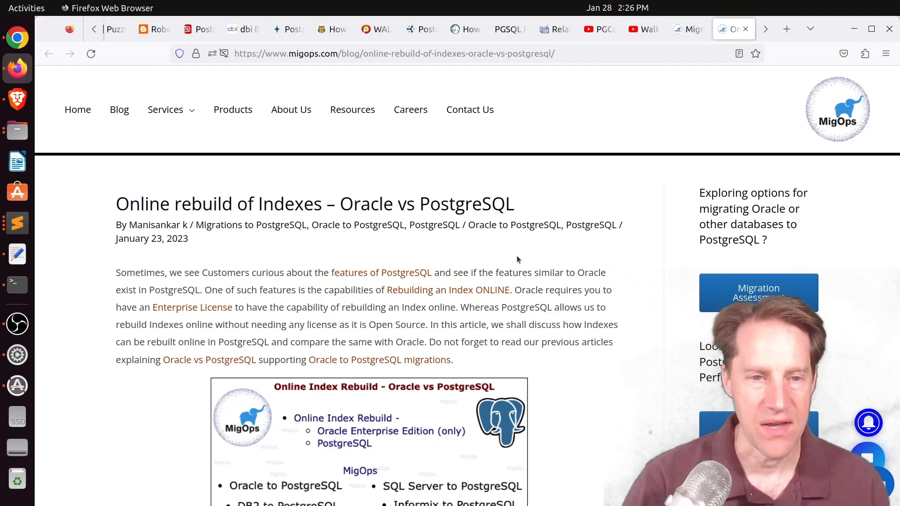
pyautogui.click(555, 28)
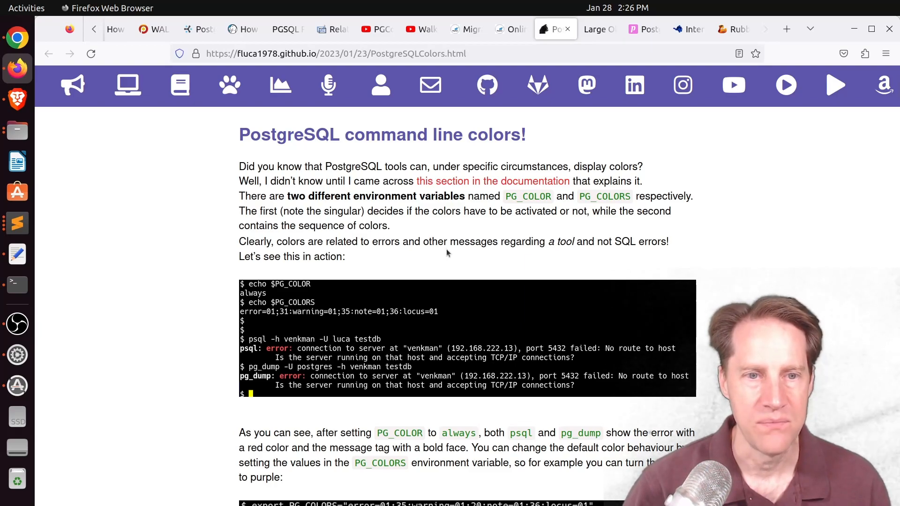
pyautogui.moveTo(491, 222)
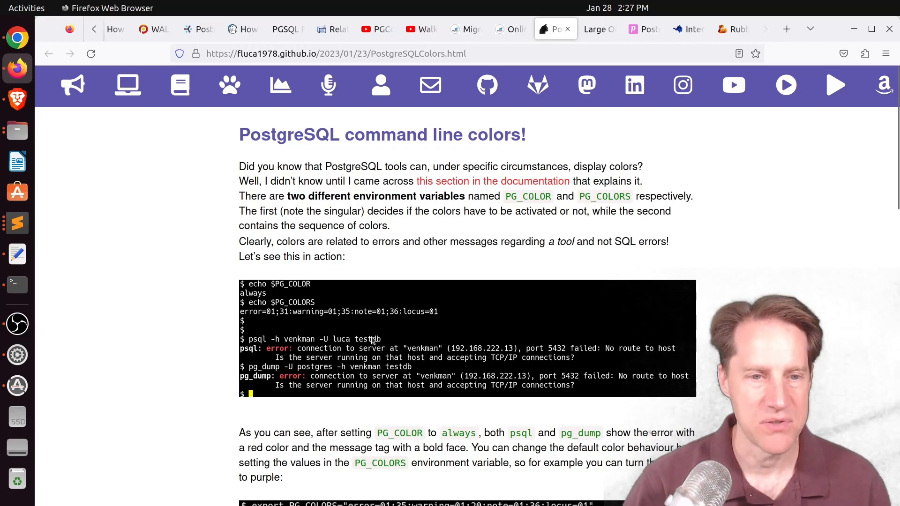
# Skim the PG_COLOR post and the postgres.fm episode, then open Jim Chanco Jr's interview
pyautogui.scroll(-3)
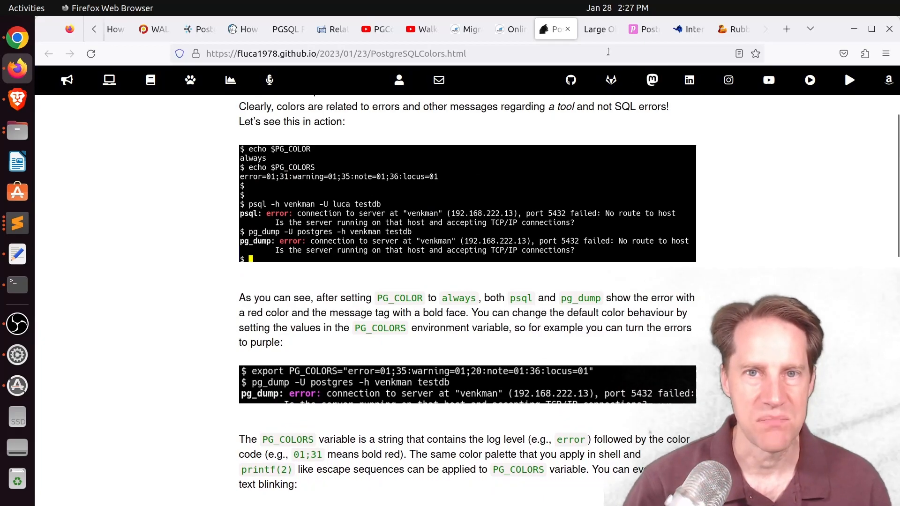
pyautogui.click(645, 29)
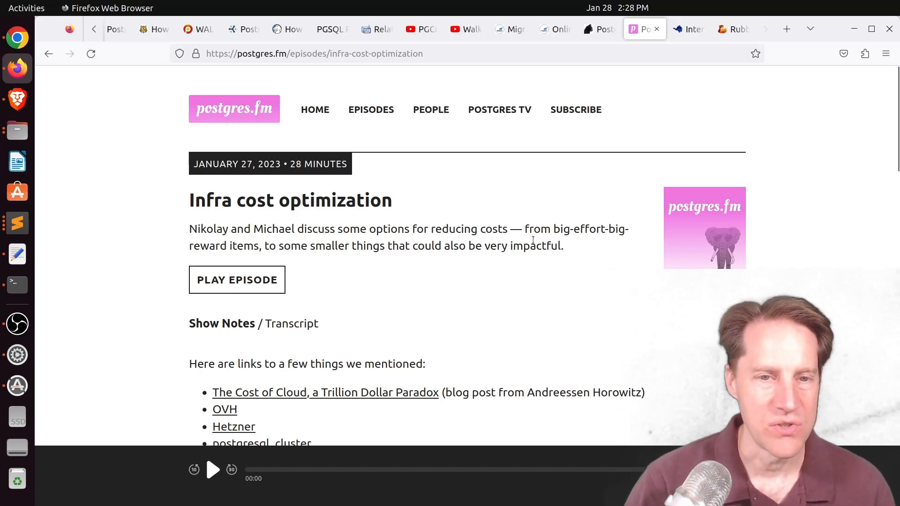
pyautogui.click(688, 28)
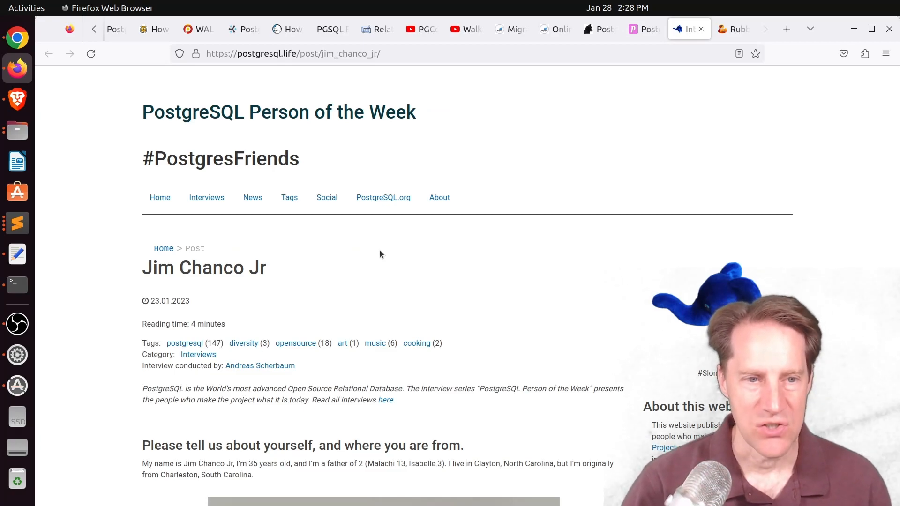
# Read Jim Chanco Jr's interview to the end, then open Rubber Duck Dev Show Episode 71
pyautogui.scroll(-3)
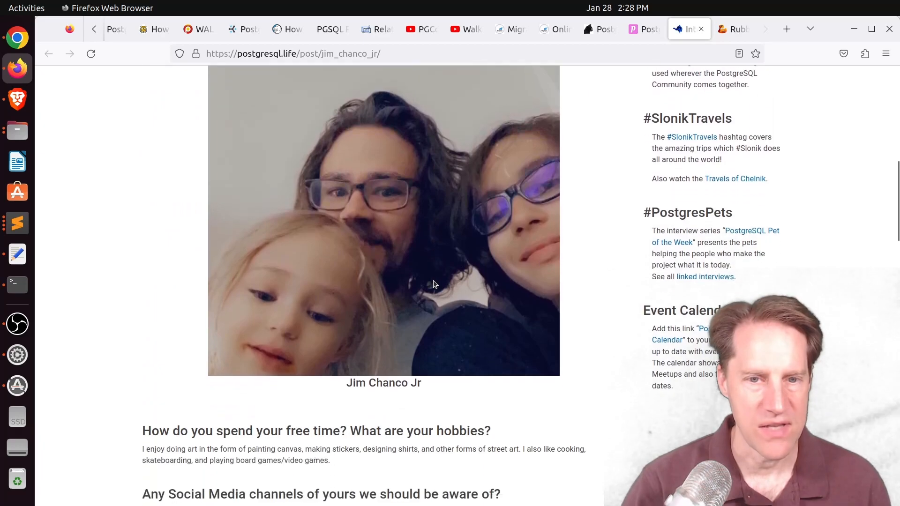
pyautogui.scroll(-3)
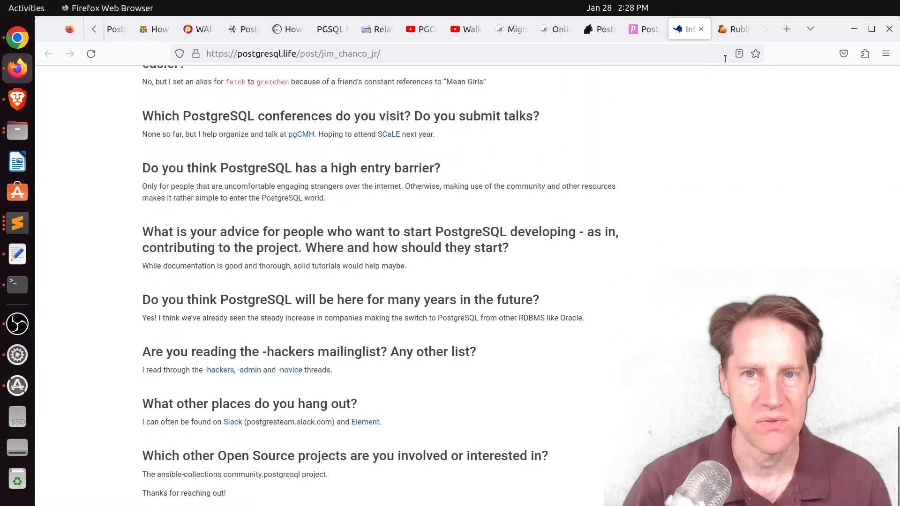
pyautogui.click(733, 29)
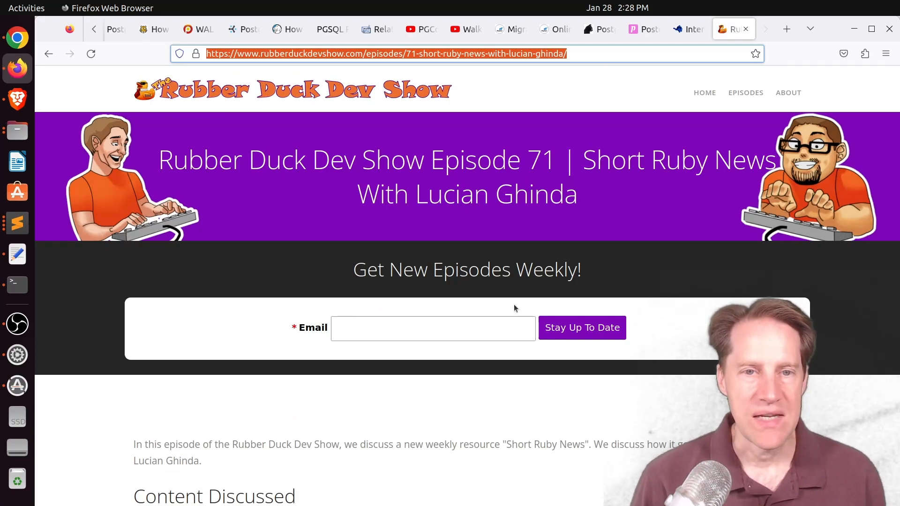